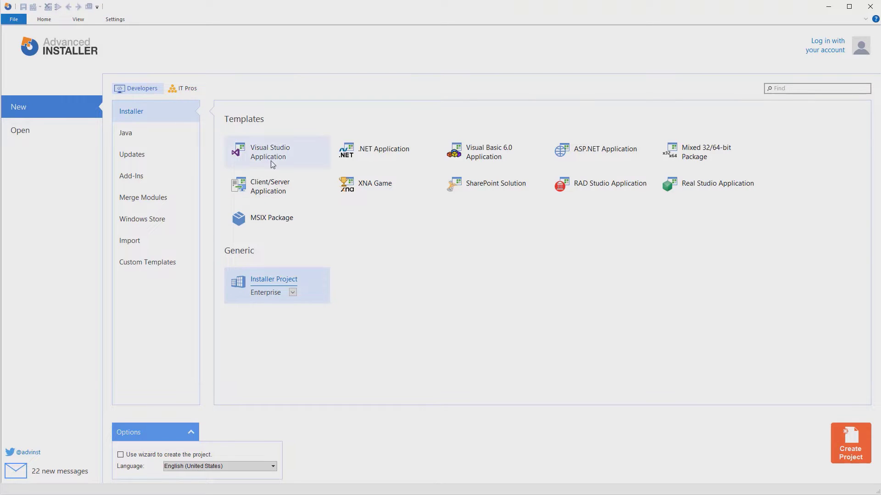
mouse_move(600, 152)
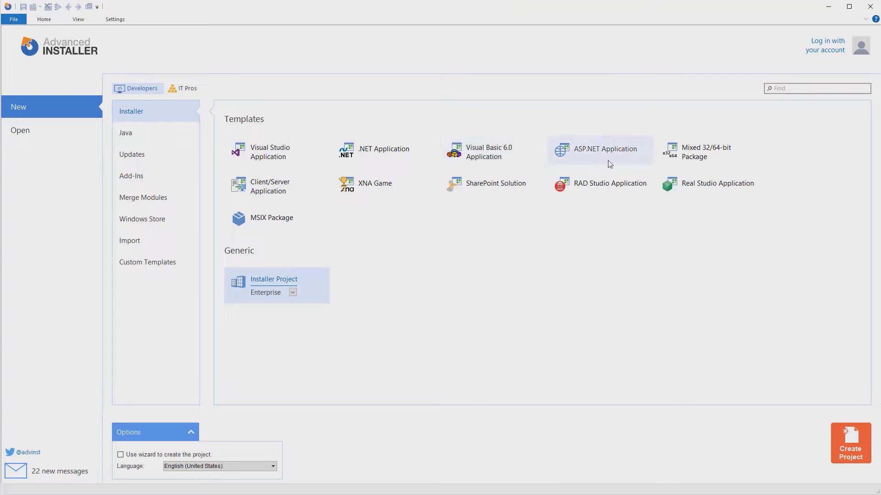
mouse_move(321, 232)
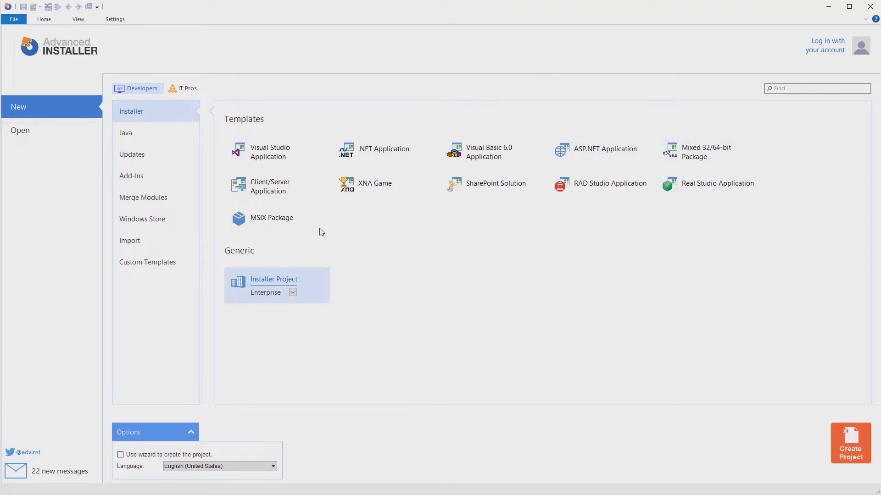
mouse_move(313, 286)
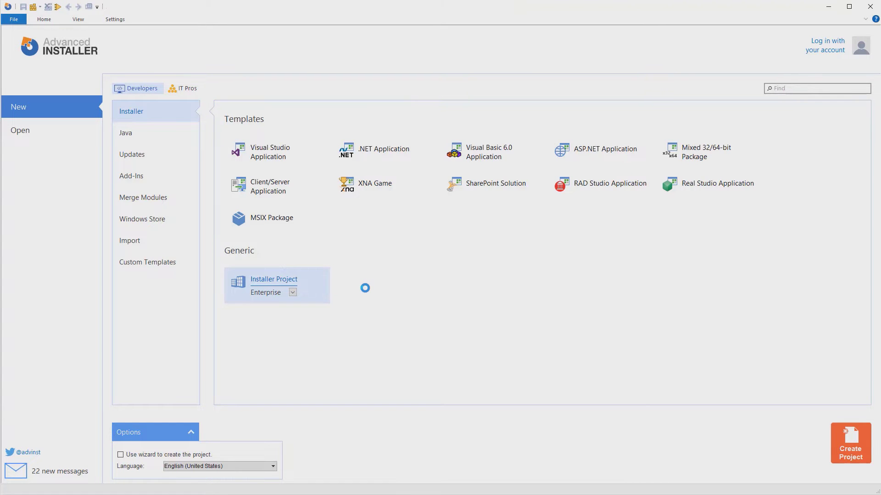
Enter 'MSIX Troubleshooter' as product name and 'Caphyon' as publisher in Product Details
left_click(850, 443)
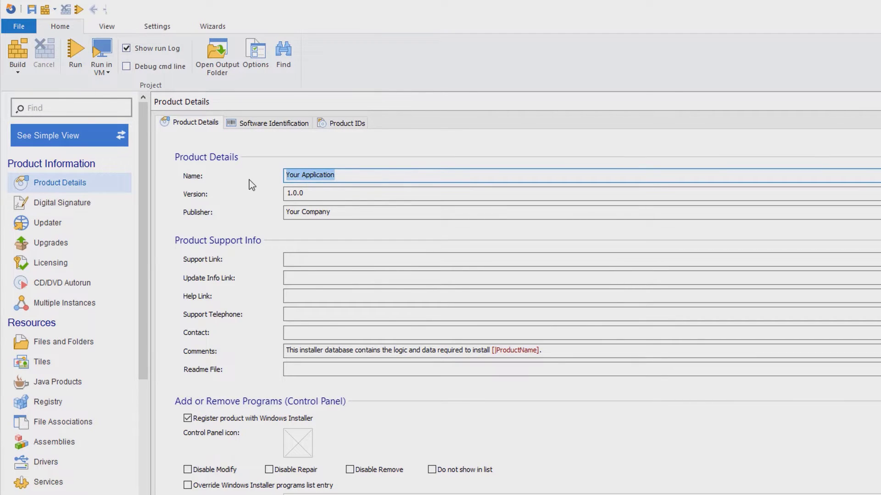
type("MSIX")
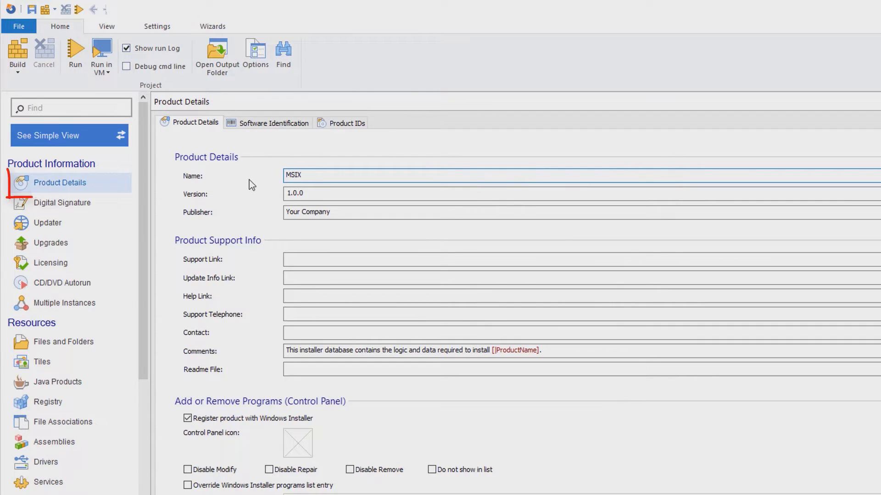
type("Troubls")
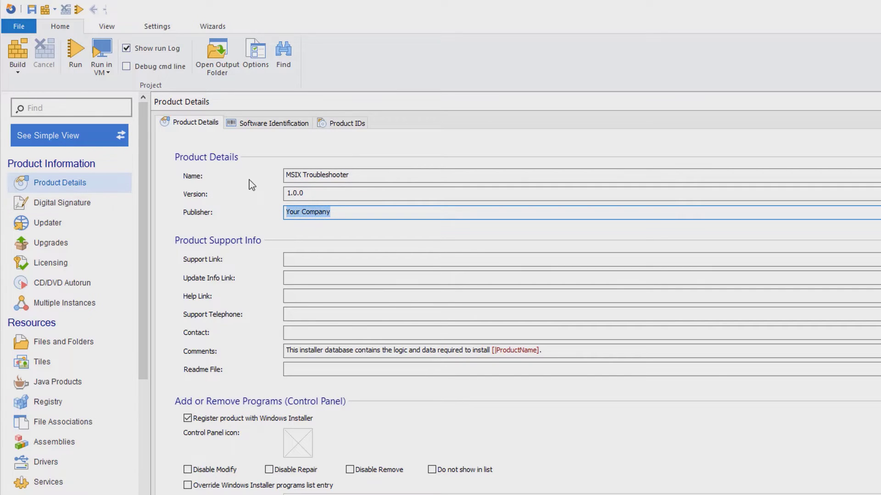
type("Caphyon")
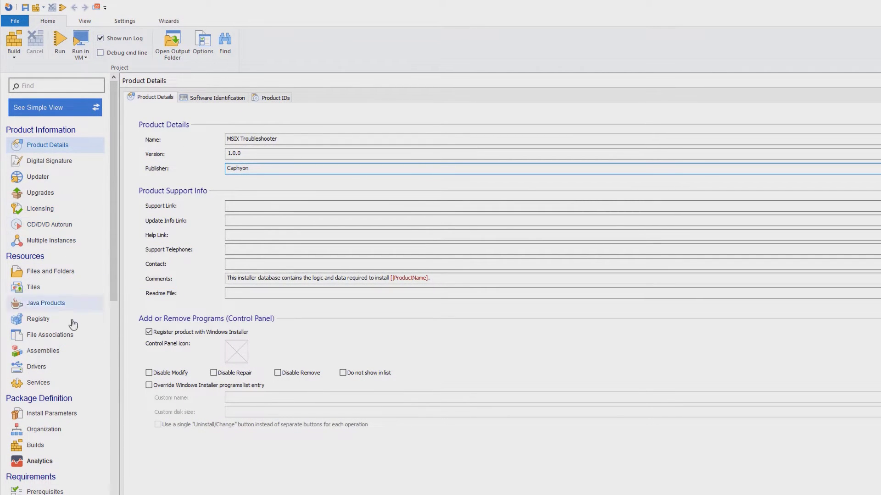
Show the Install Parameters page, leaving installation type at Per-machine only
left_click(51, 413)
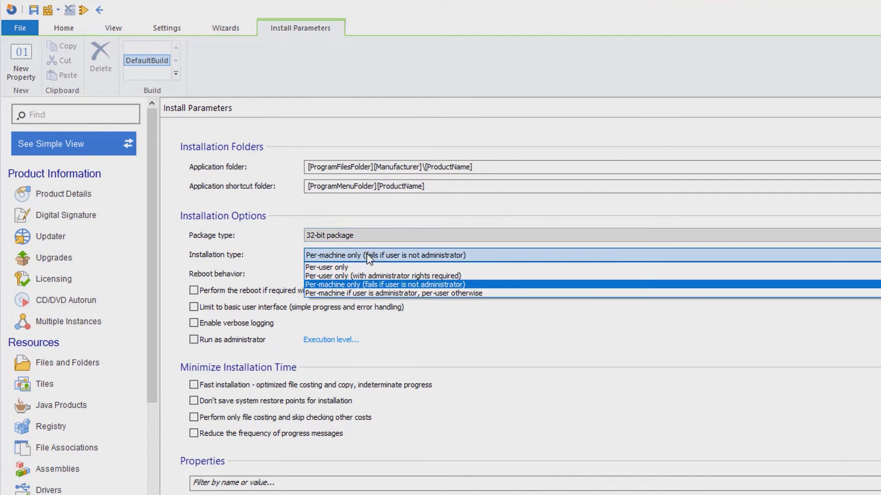
mouse_move(363, 289)
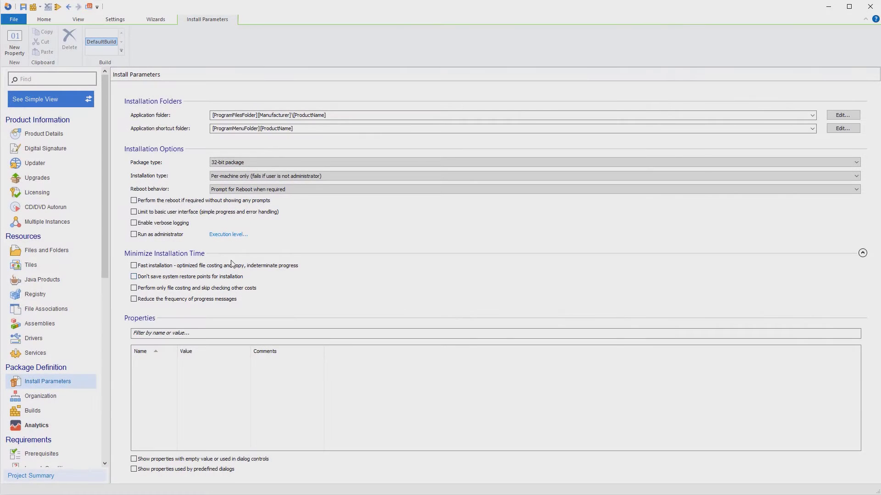
Add expatai.dll and msix_troubleshooter.exe into Files and Folders' Application Folder
left_click(47, 250)
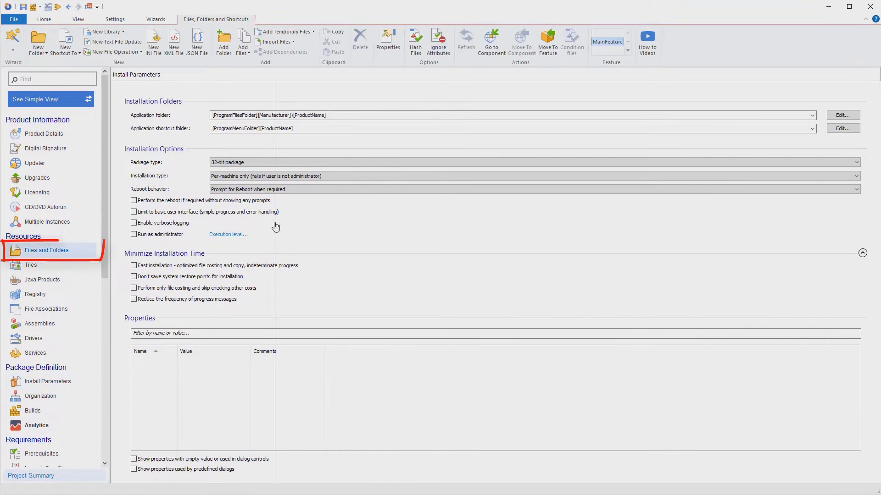
left_click(46, 250)
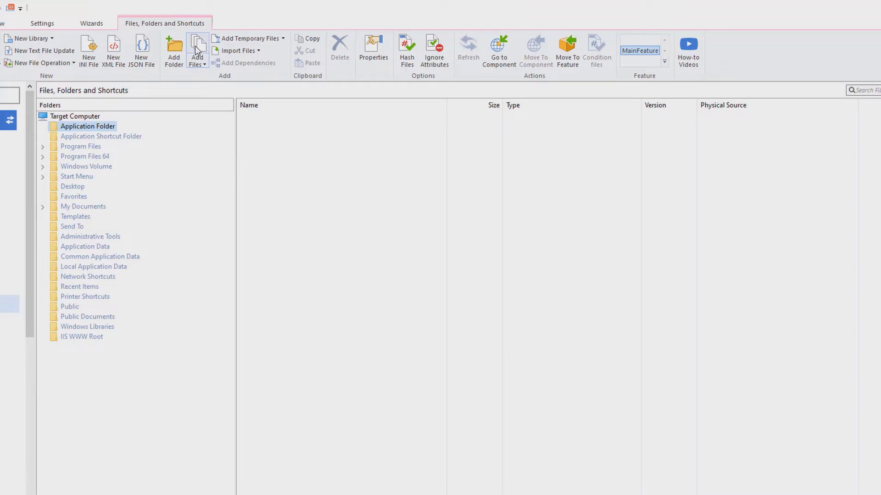
left_click(197, 51)
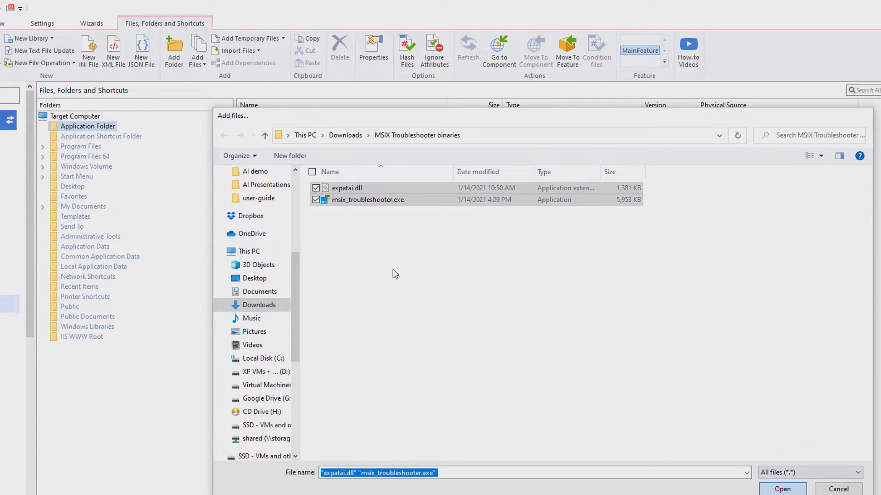
left_click(781, 488)
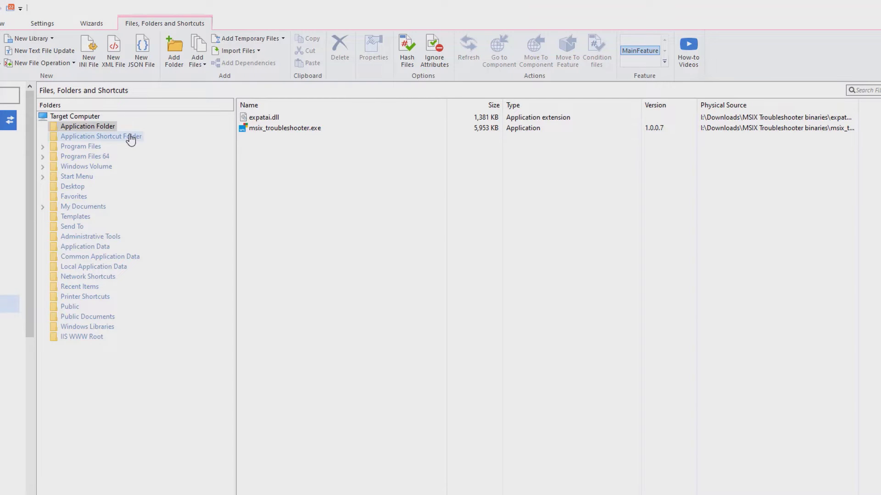
Add shortcut 'MSI Troubleshooter' to installed msix_troubleshooter.exe in Application Shortcut Folder
left_click(100, 137)
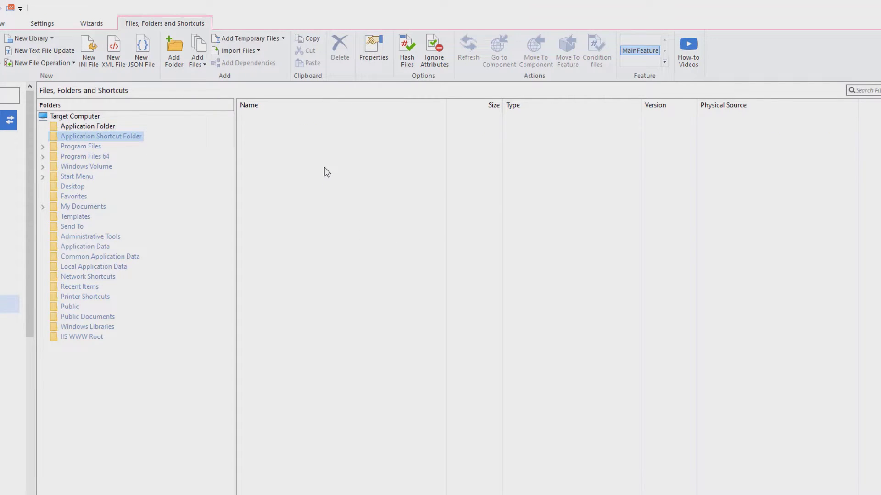
right_click(327, 171)
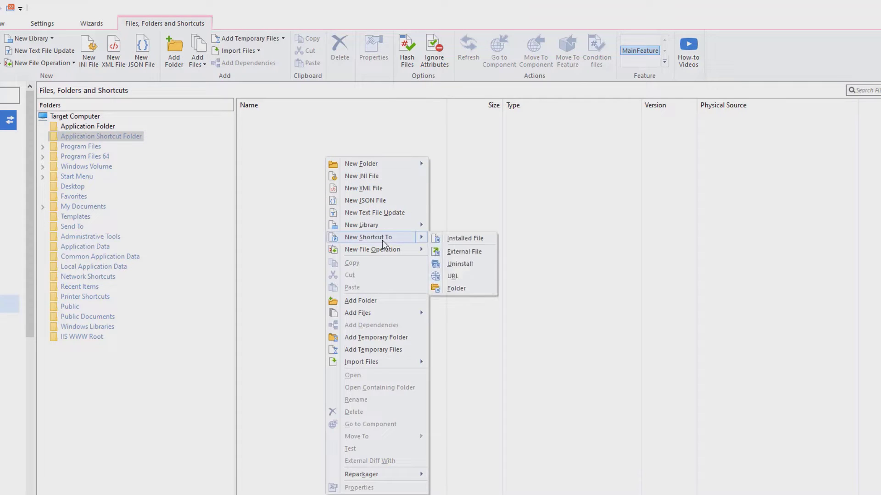
left_click(464, 238)
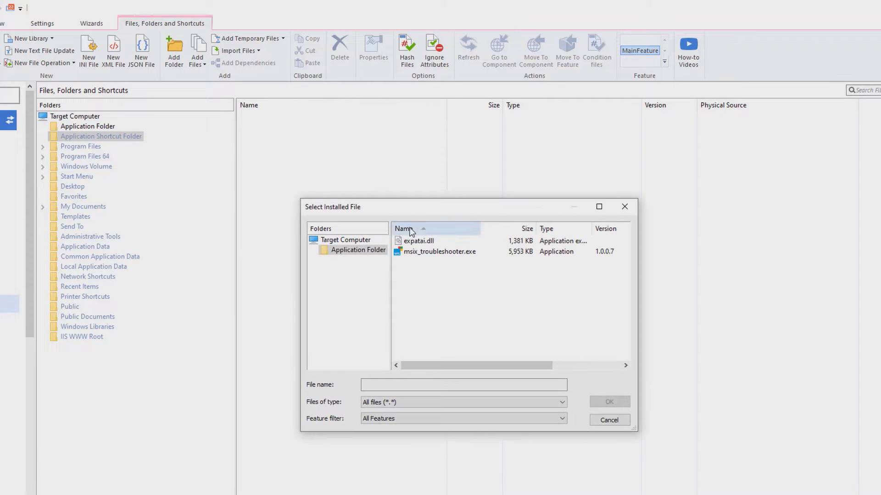
left_click(608, 420)
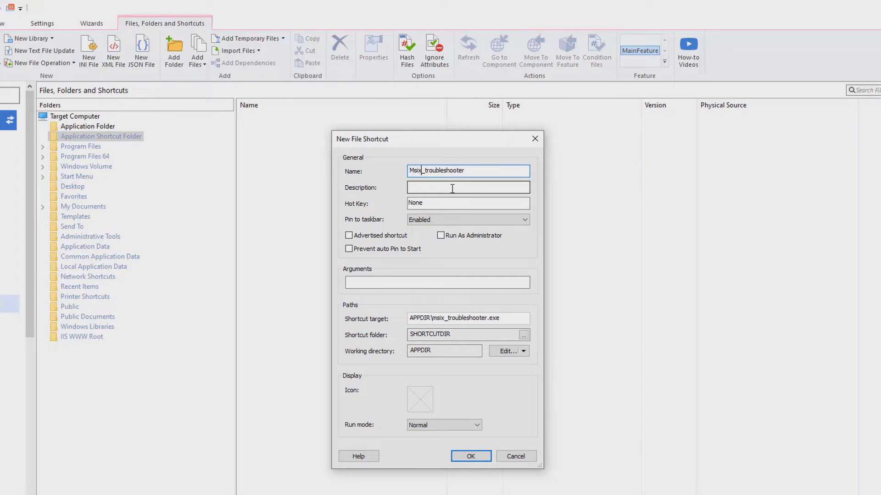
type("MSI troubleshooter")
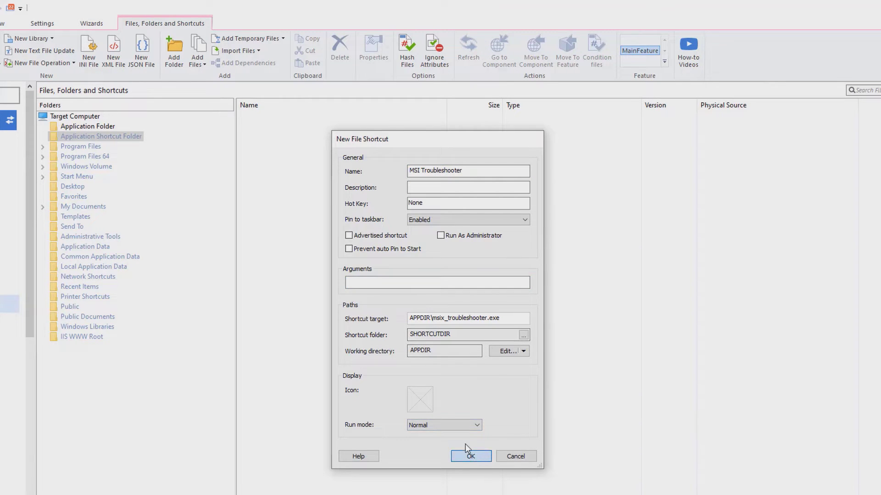
left_click(470, 456)
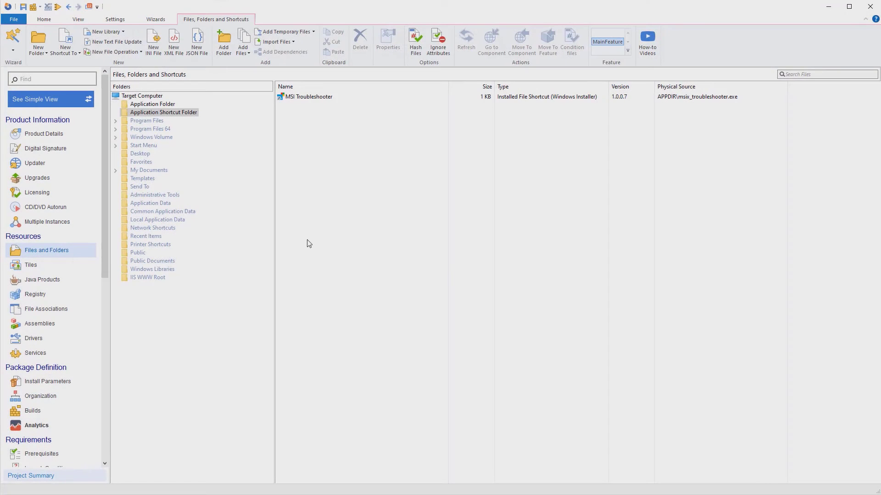
Check .NET Framework 4.7.1 (web installer) in Prerequisites, declining bundling, and view install conditions
scroll("down", 3)
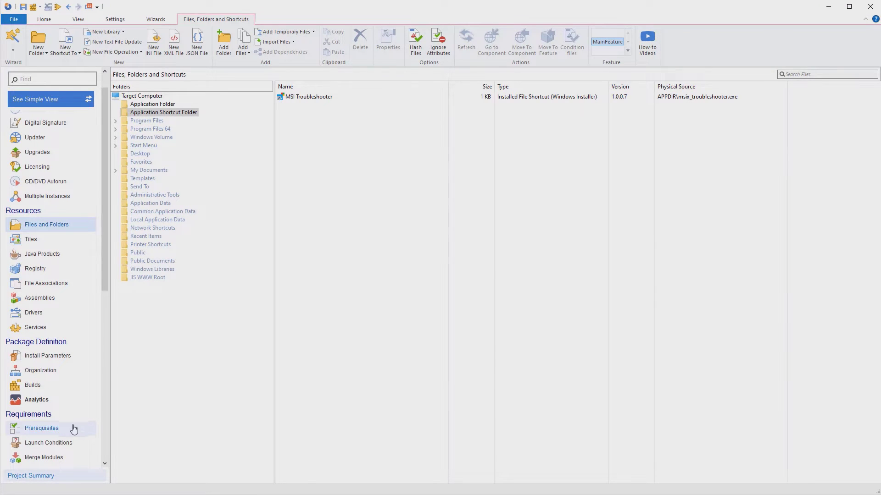
left_click(41, 428)
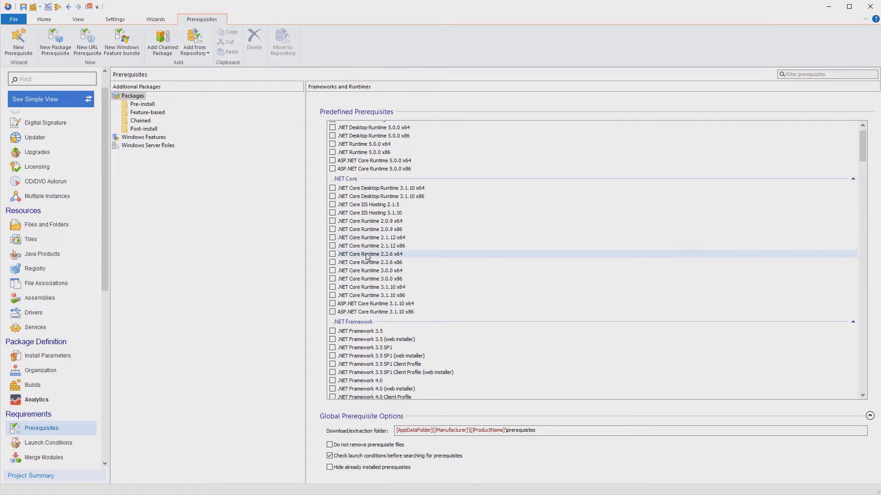
scroll("down", 3)
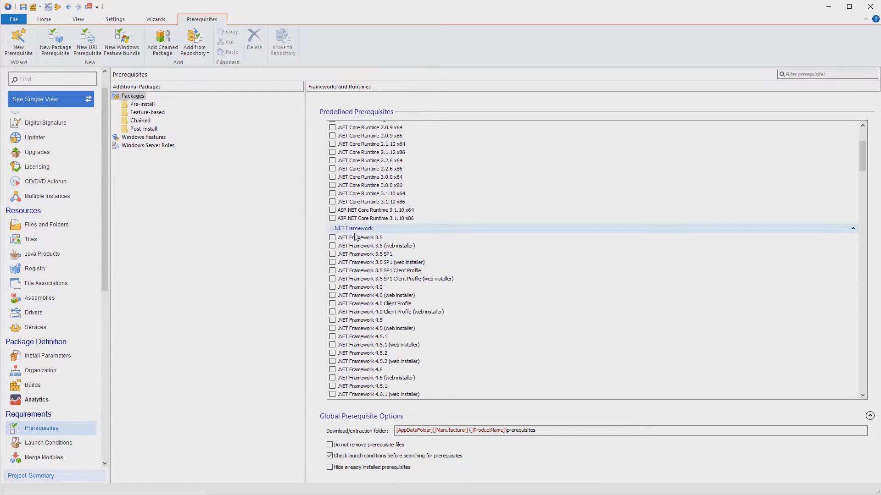
scroll("down", 3)
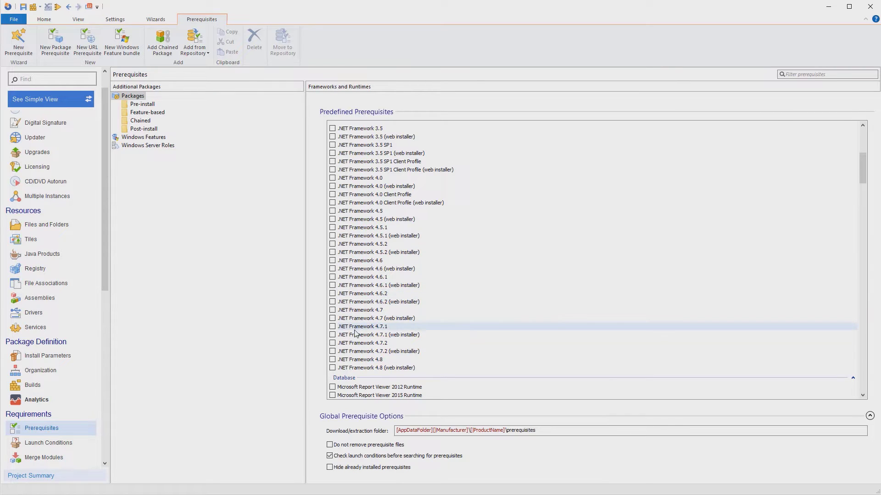
left_click(378, 335)
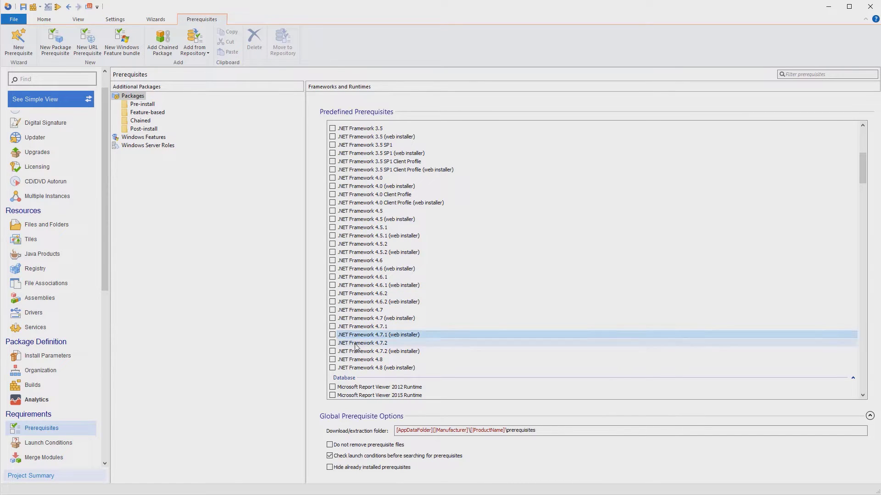
left_click(332, 335)
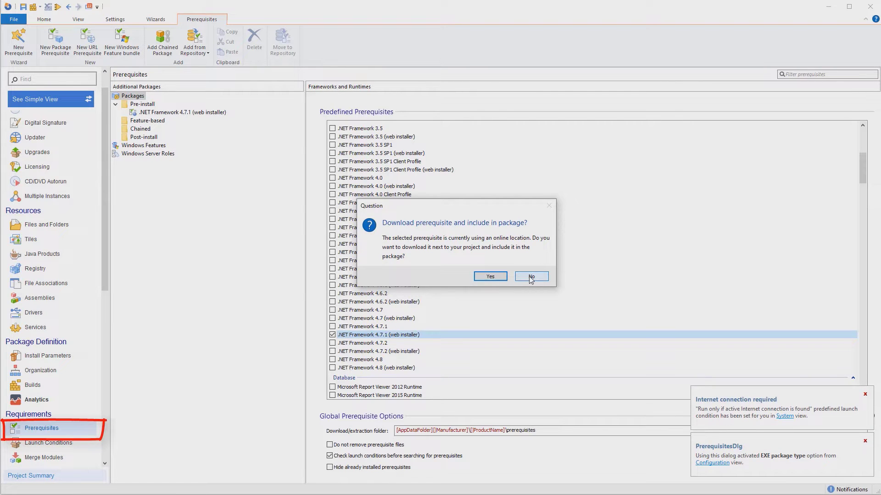
left_click(529, 276)
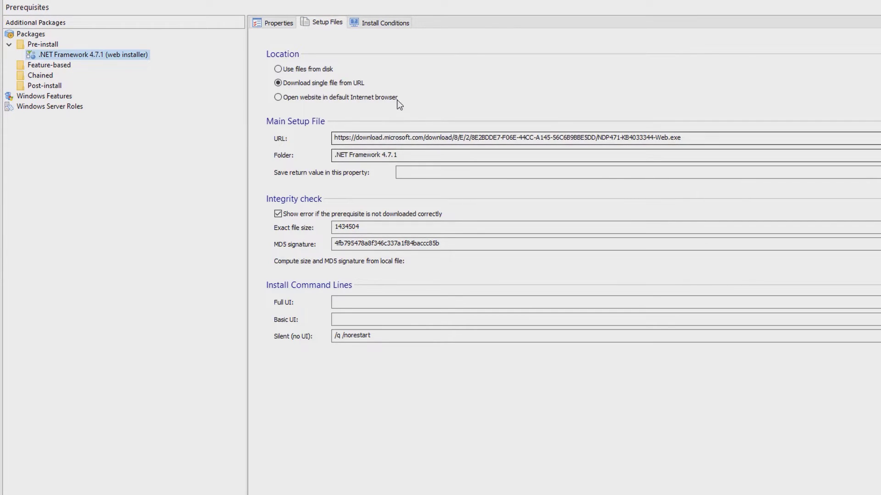
left_click(384, 23)
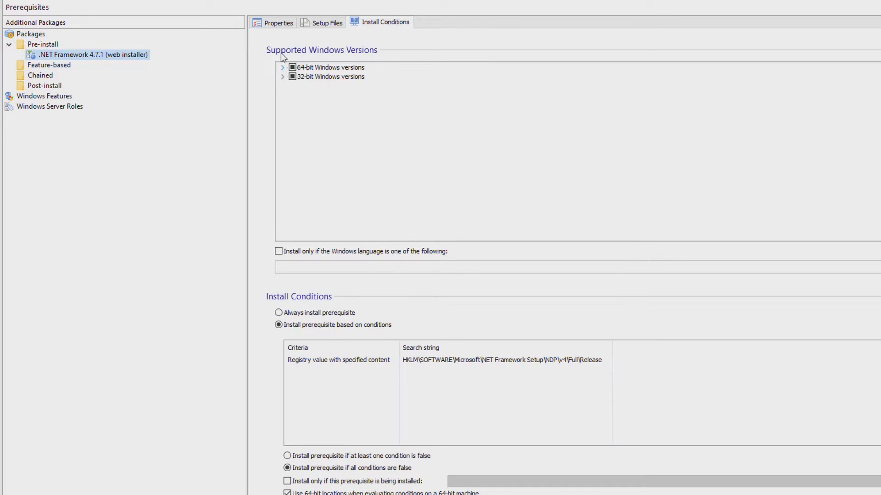
Create a FeatureBundle under Windows Features, targeting Windows 10
left_click(277, 22)
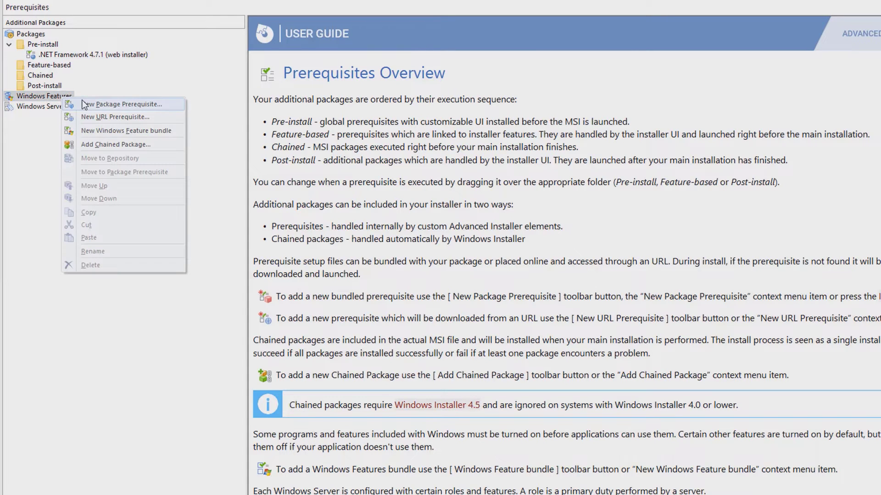
mouse_move(93, 135)
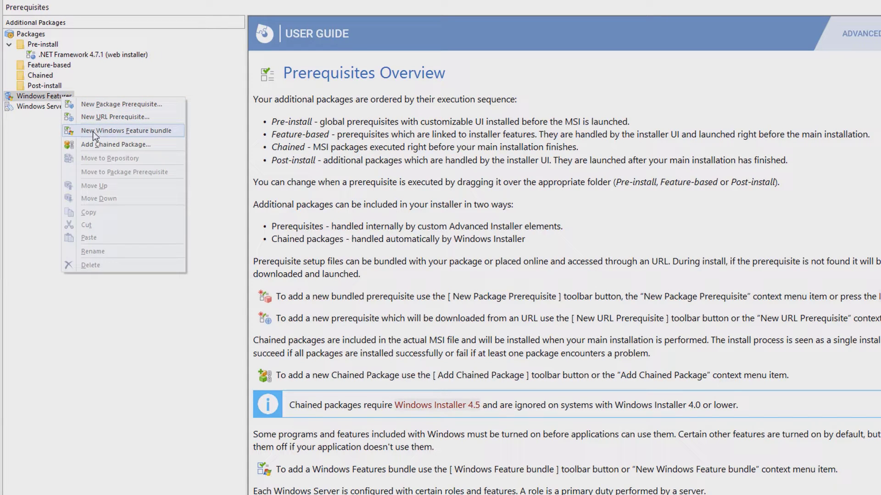
left_click(128, 130)
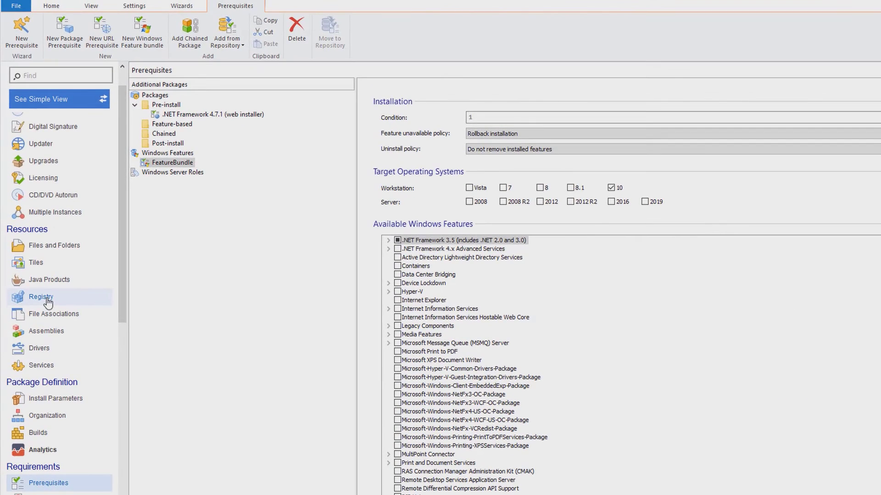
On the Registry page, select the Version value under [ProductName] and start a new value
left_click(40, 297)
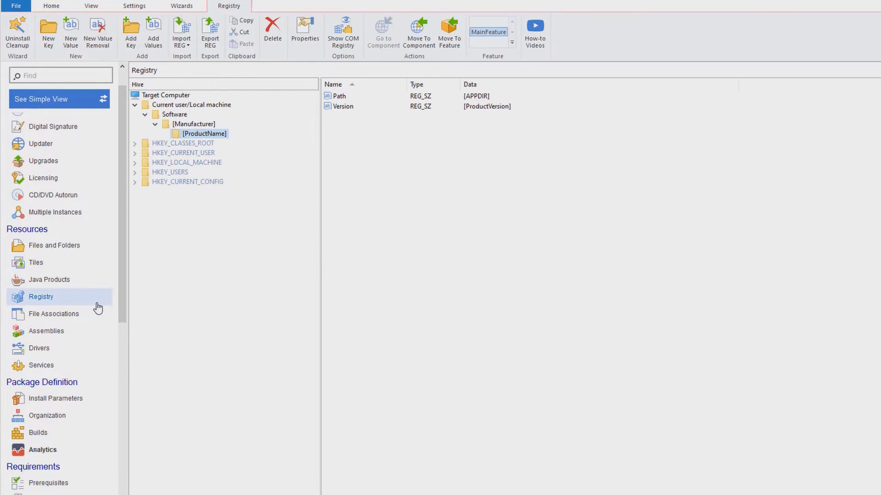
mouse_move(350, 120)
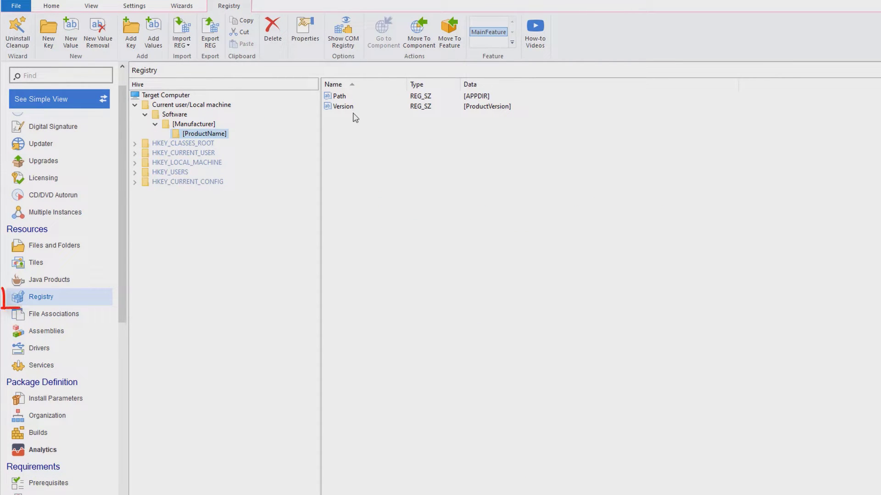
left_click(343, 106)
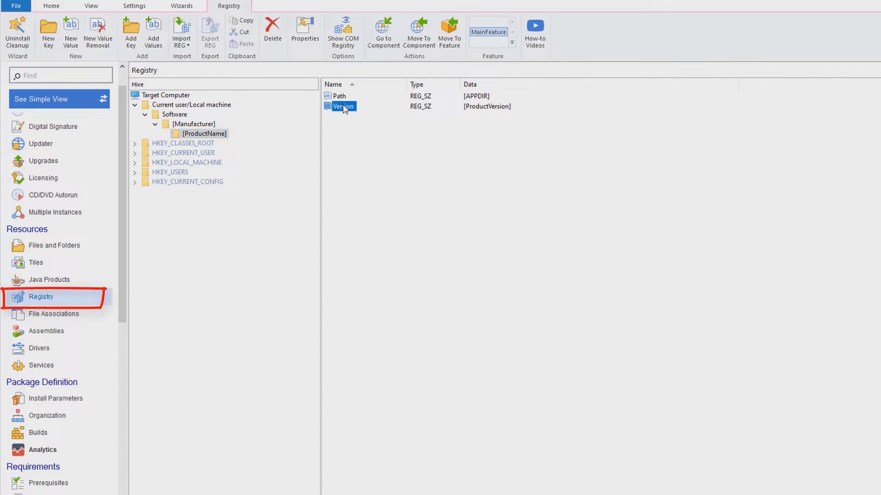
mouse_move(361, 142)
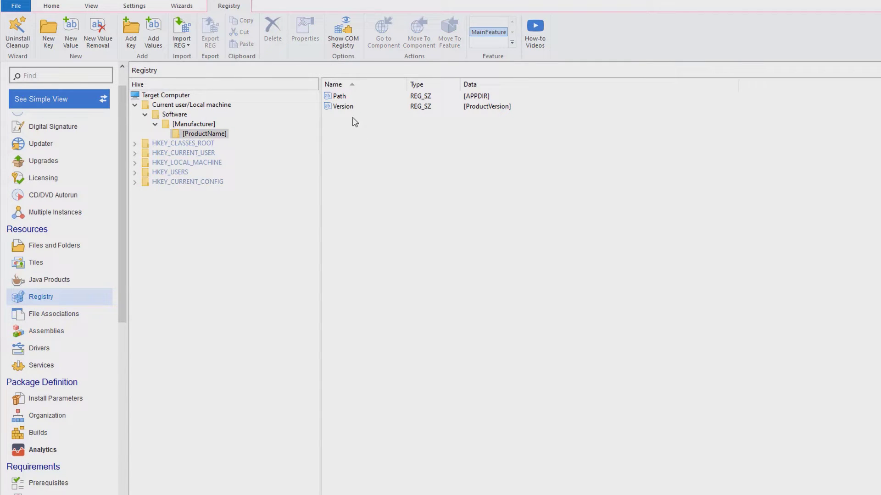
right_click(355, 122)
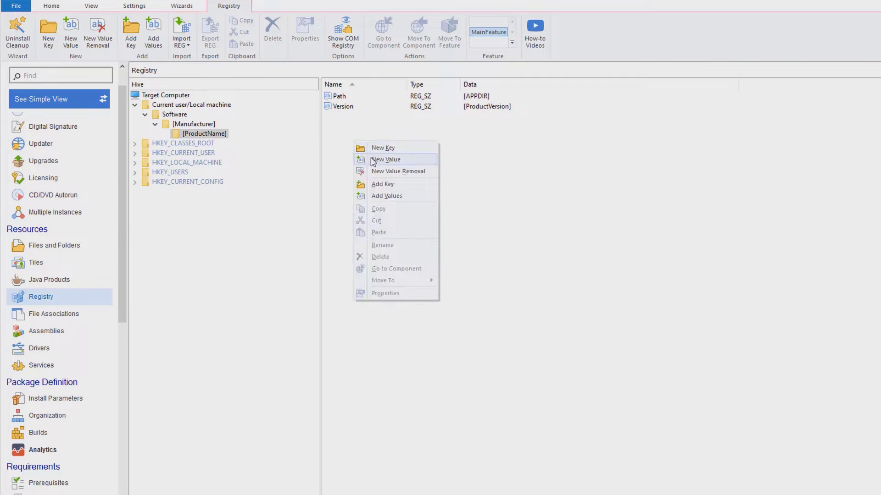
left_click(386, 160)
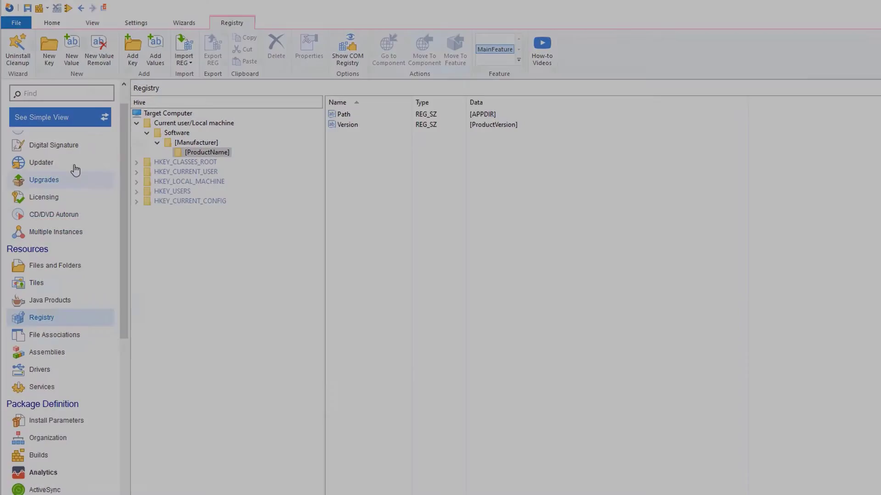
left_click(42, 117)
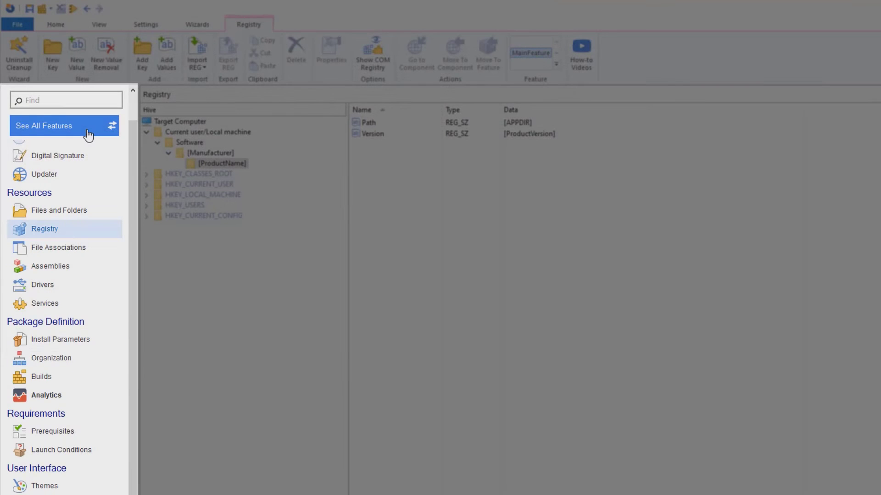
mouse_move(150, 138)
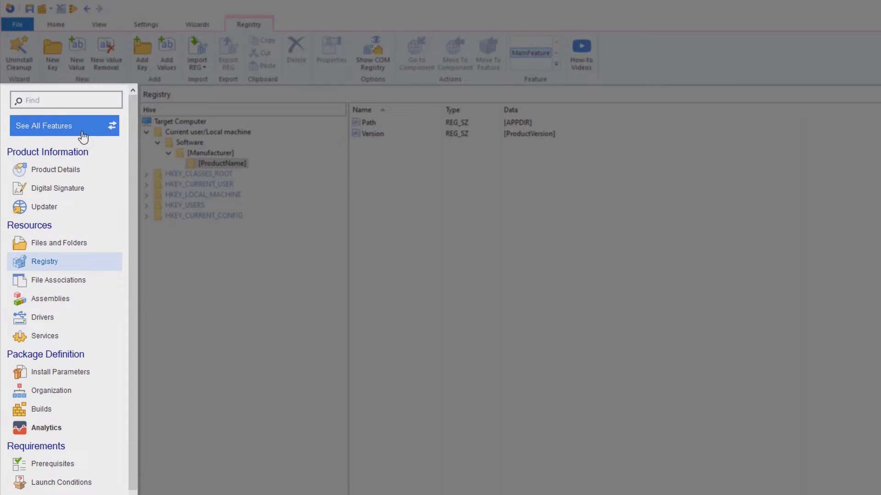
left_click(56, 125)
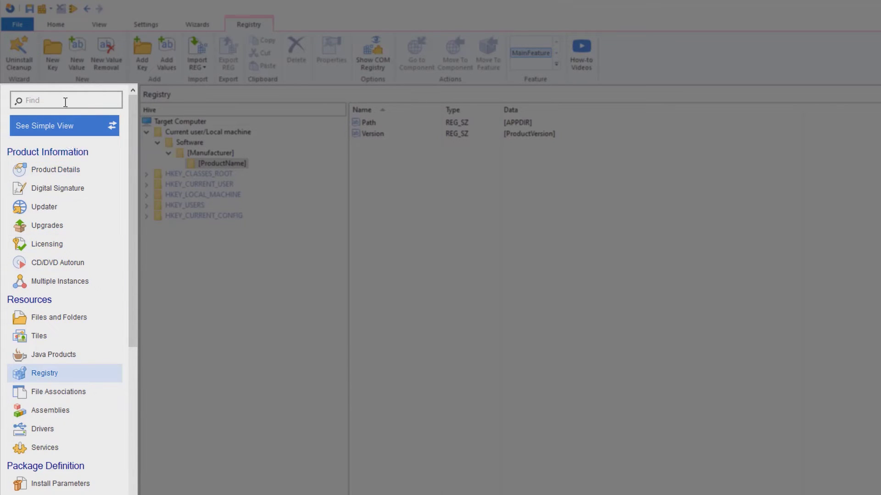
type("fire")
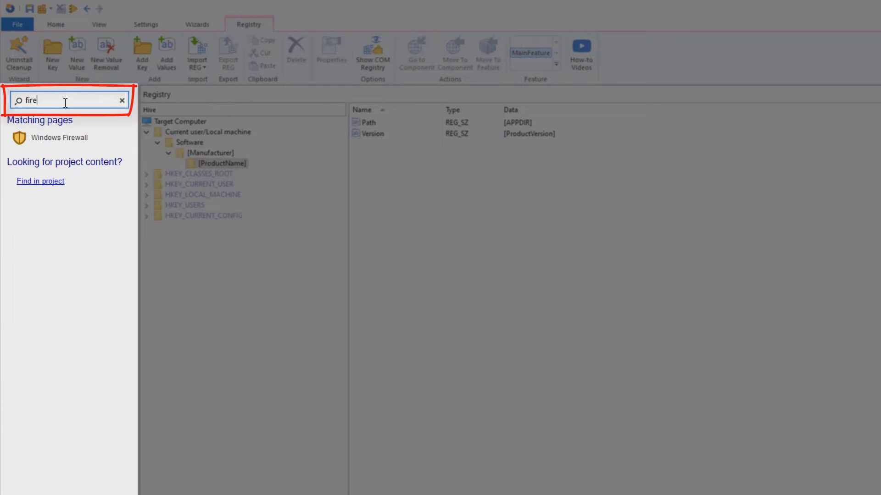
type("w")
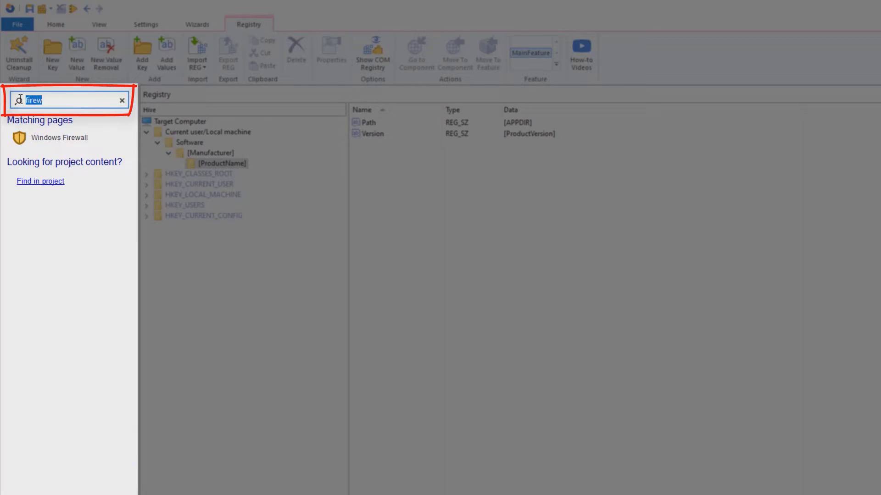
type("reg")
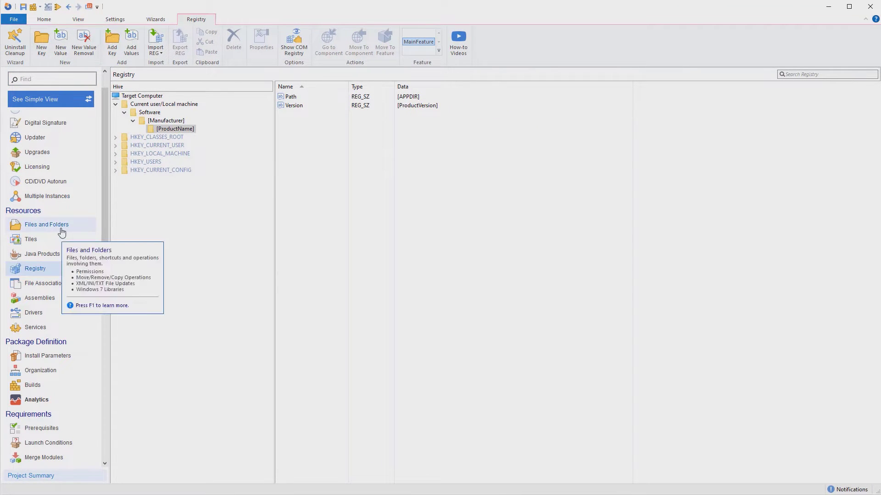
mouse_move(65, 384)
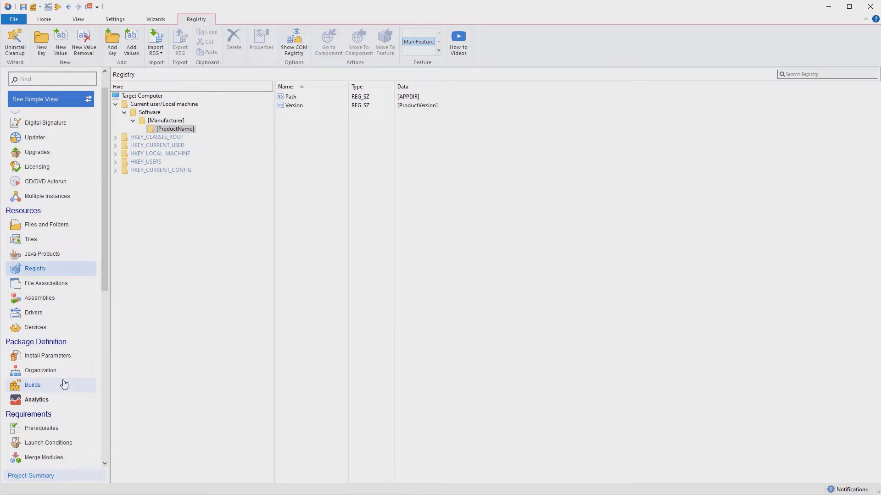
Show the Builds page with DefaultBuild set to Single EXE setup
left_click(32, 385)
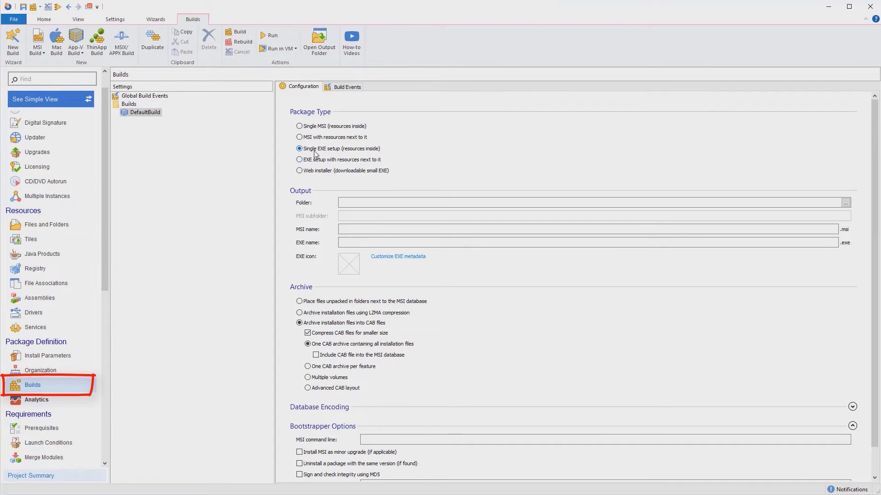
mouse_move(299, 128)
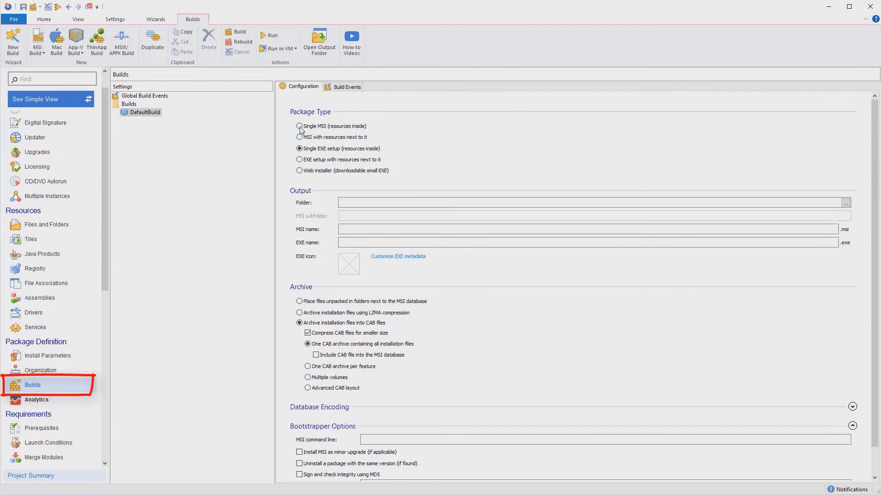
Set DefaultBuild to Single MSI (resources inside) and view Build_MSIX_APPX's x64 sideloading settings
left_click(299, 127)
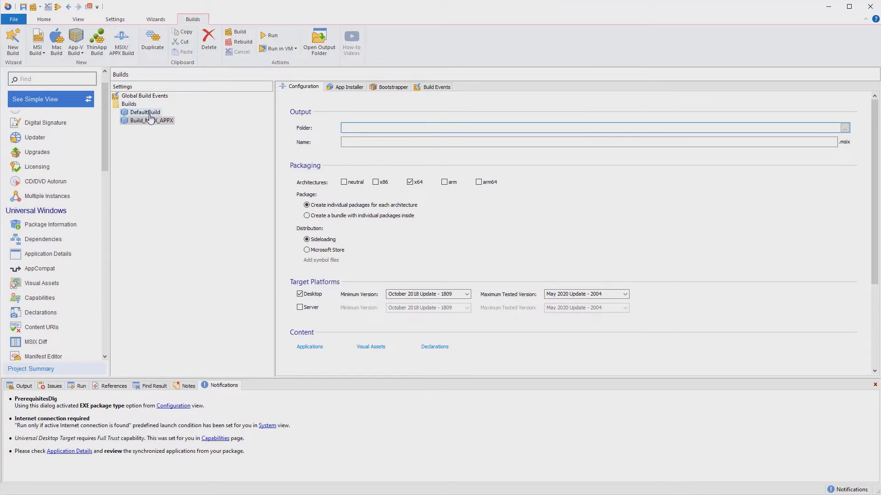
left_click(152, 120)
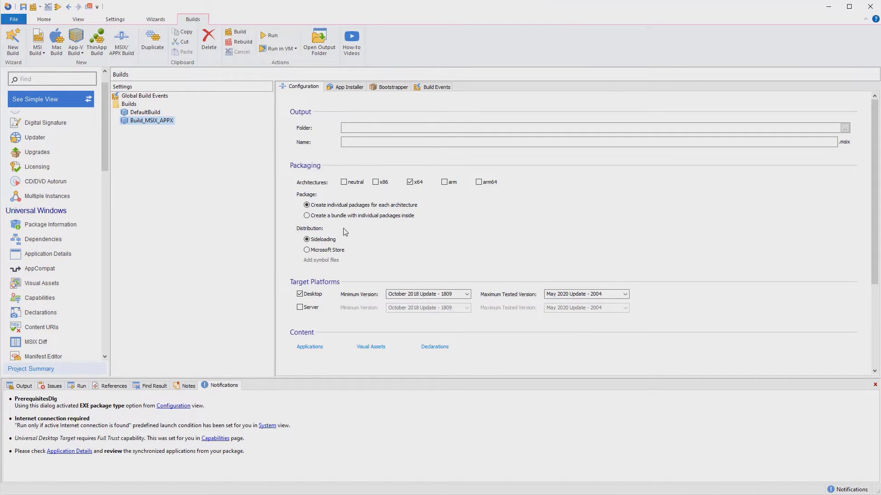
mouse_move(360, 253)
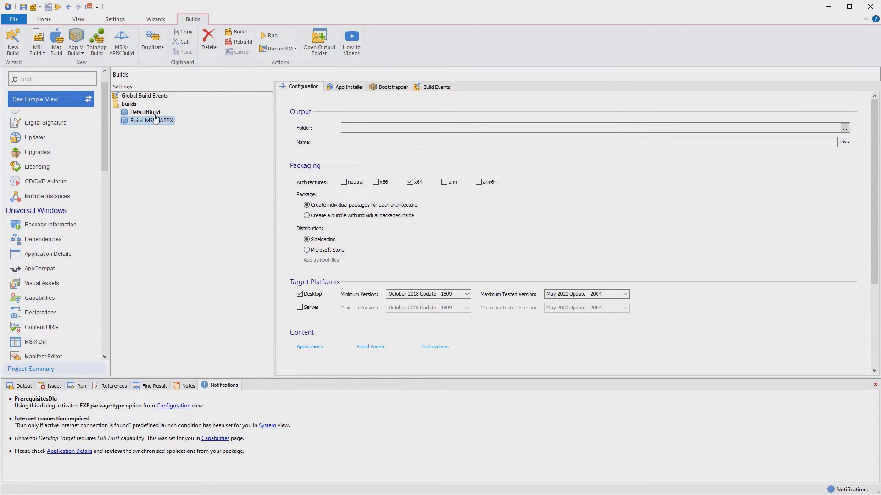
mouse_move(240, 32)
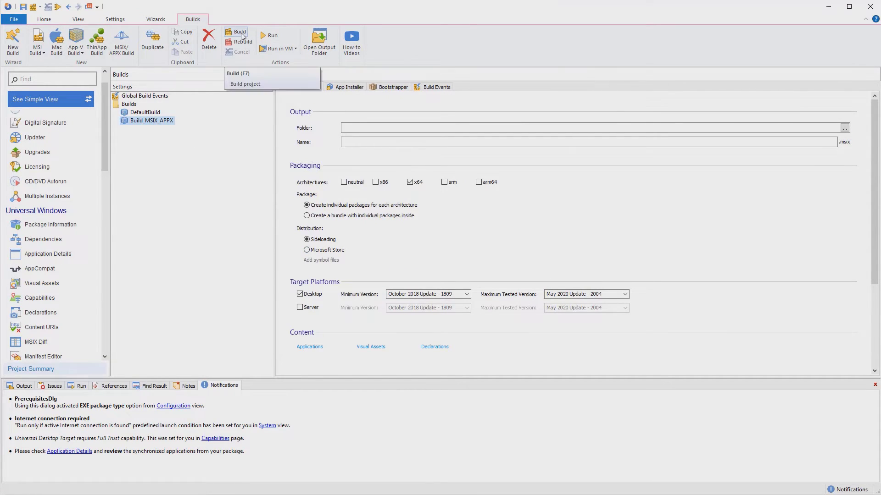
Run the build, producing MSIX Troubleshooter.msi and the x64 .msix package
left_click(237, 35)
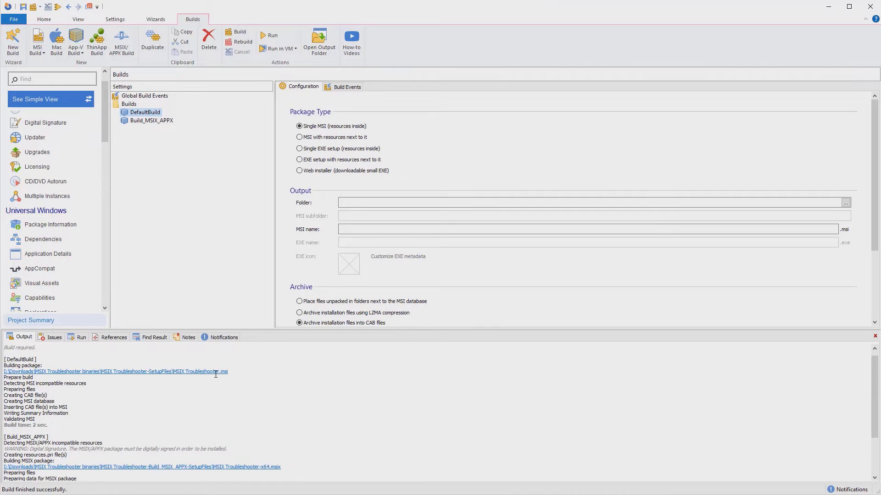
mouse_move(127, 274)
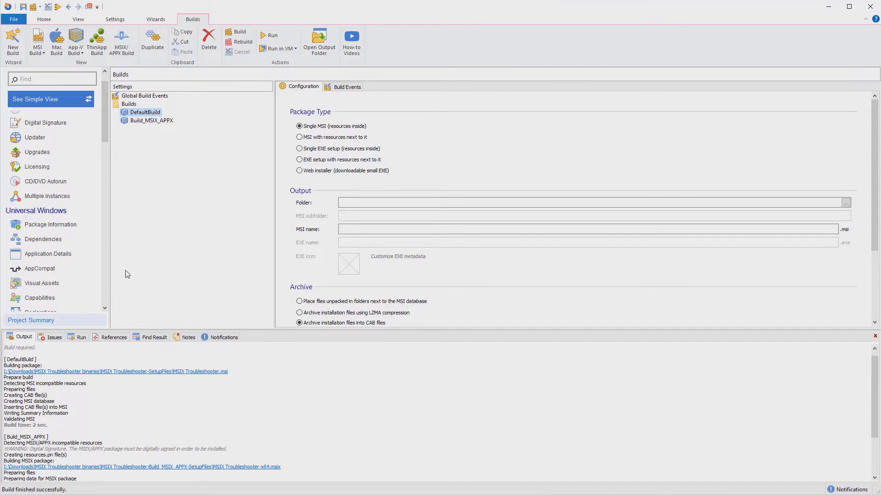
scroll("down", 3)
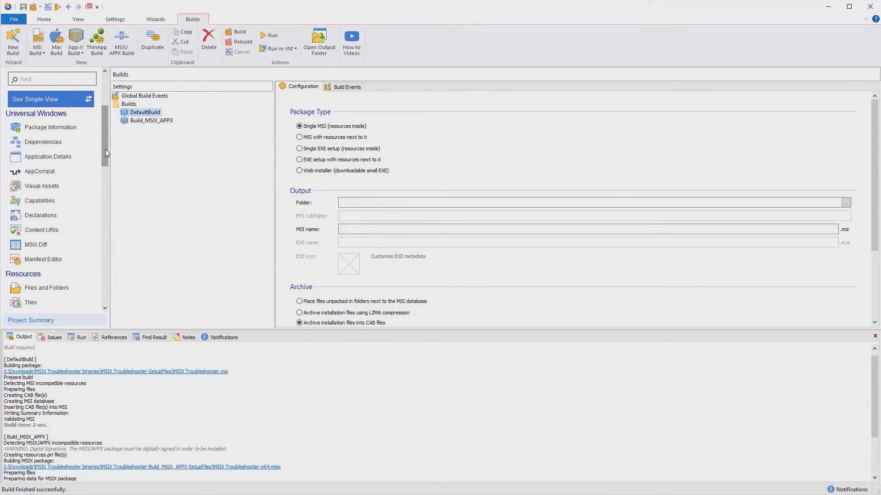
scroll("down", 3)
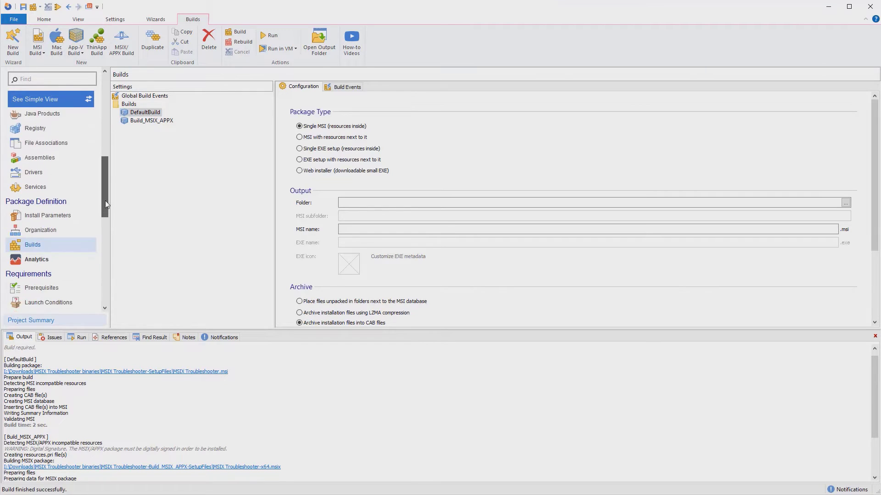
scroll("down", 3)
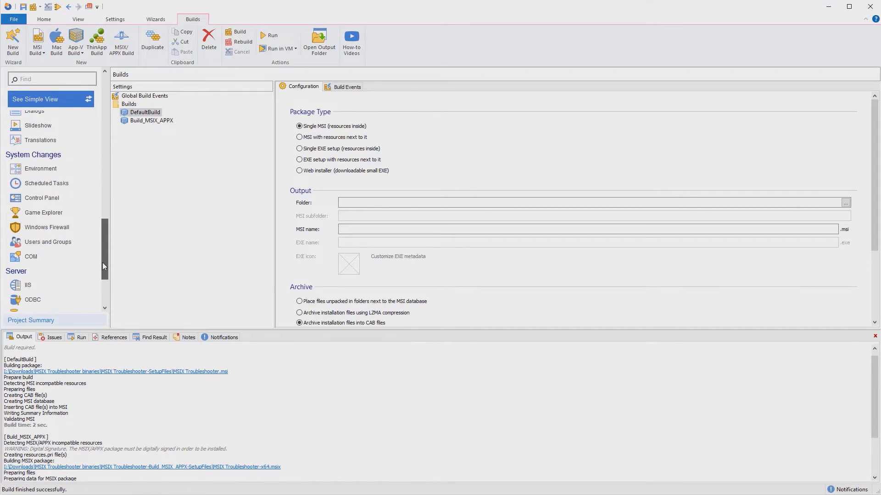
scroll("up", 3)
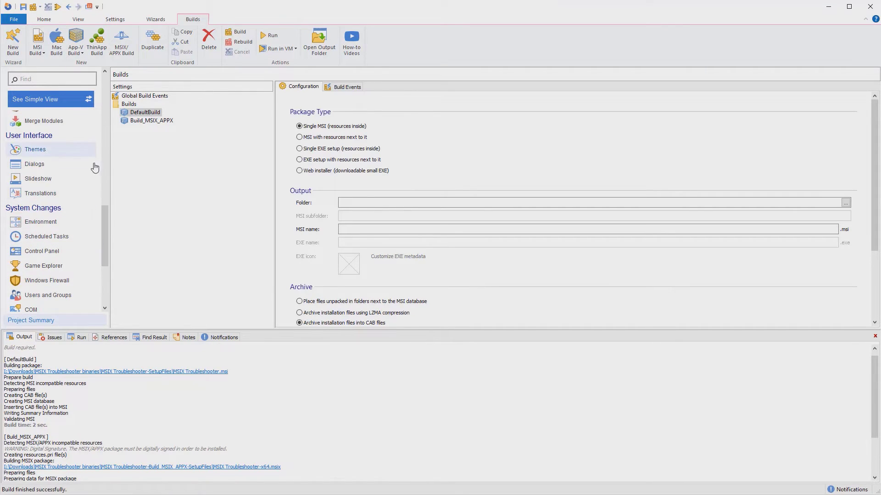
Preview the Graphite setup wizard theme on the Themes page
left_click(35, 148)
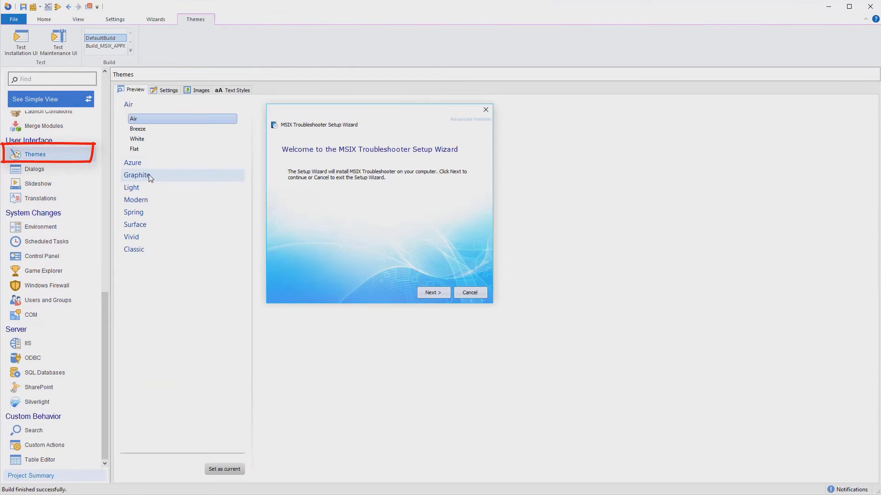
left_click(137, 175)
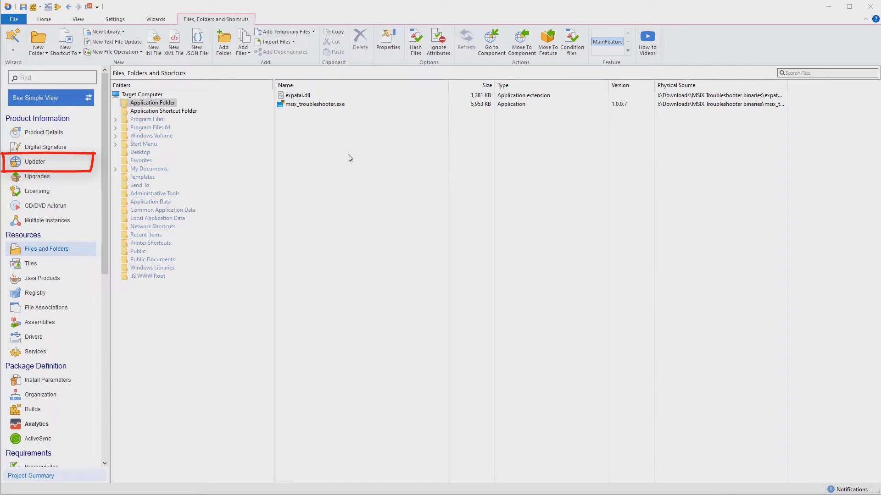
Enable Advanced Updater with configuration URL advancedinstaller.com/download/updates.txt, then show the package files
left_click(35, 161)
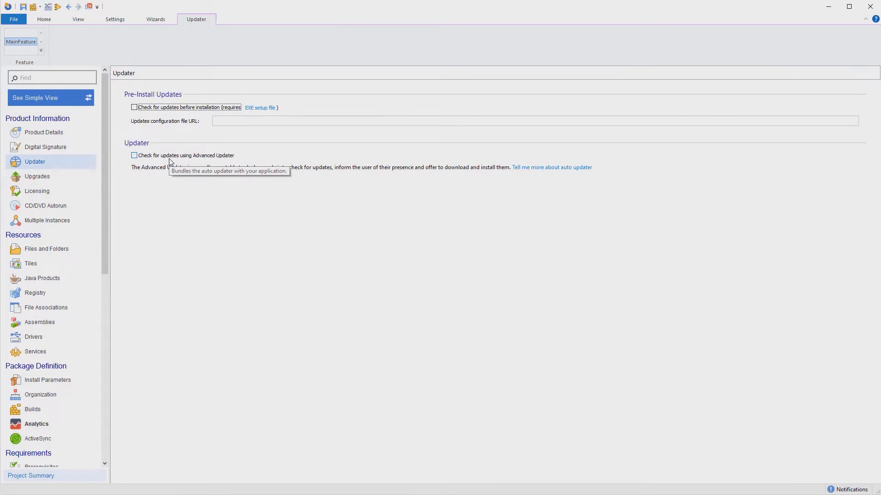
left_click(135, 155)
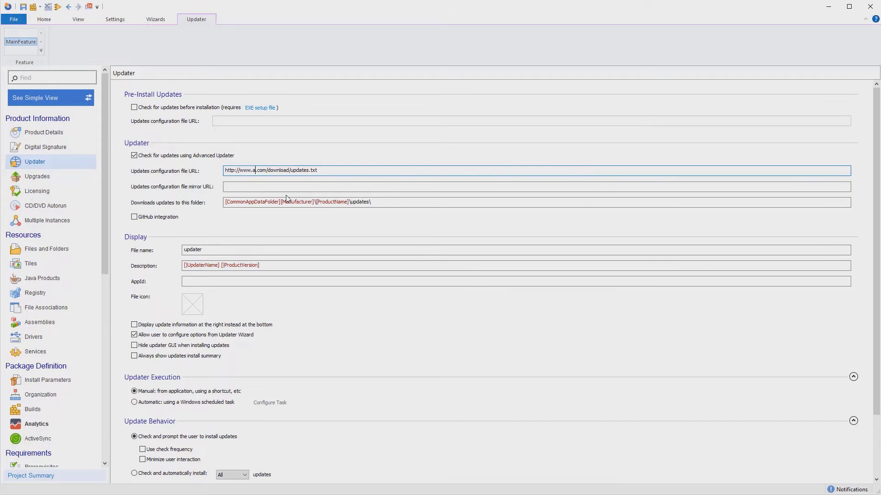
type("advancedinstaller")
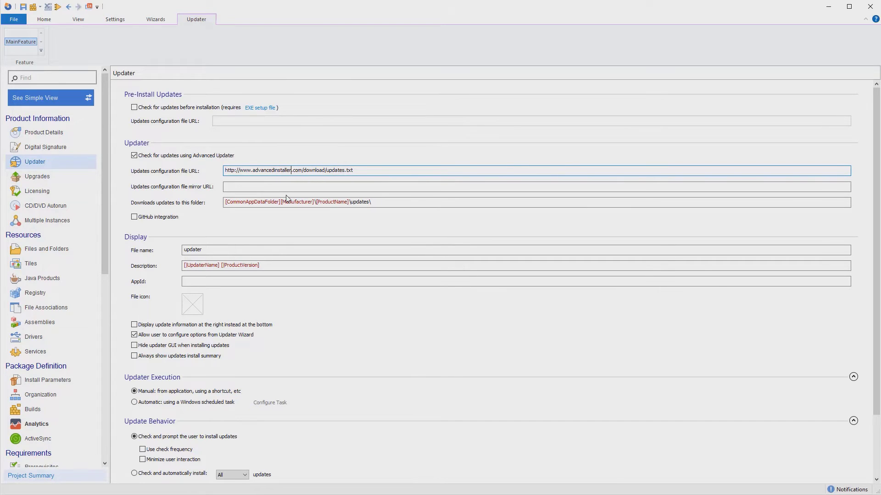
mouse_move(298, 250)
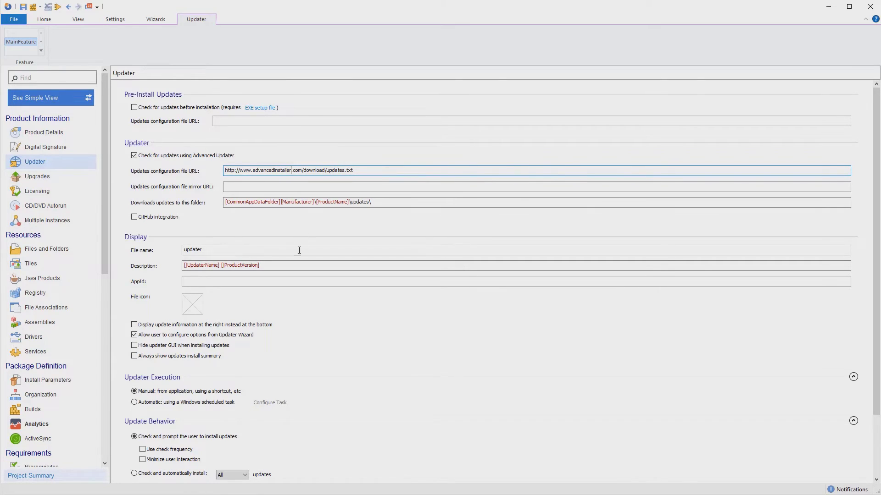
scroll("down", 3)
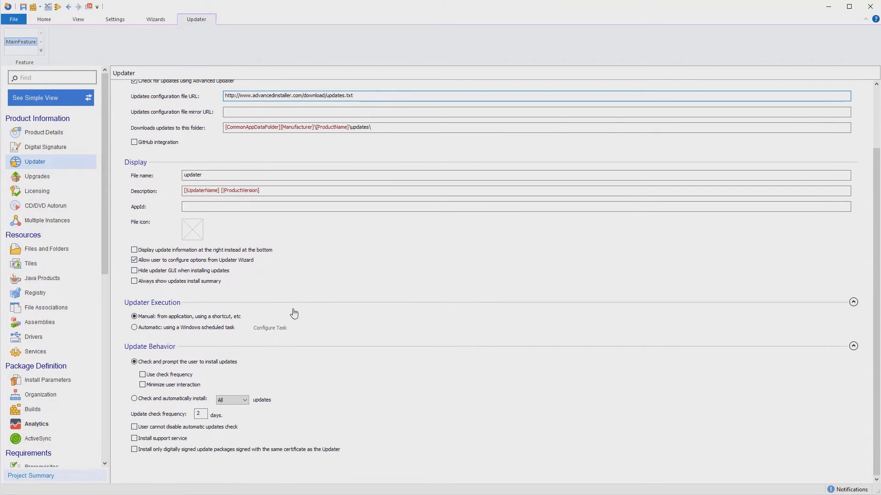
mouse_move(187, 334)
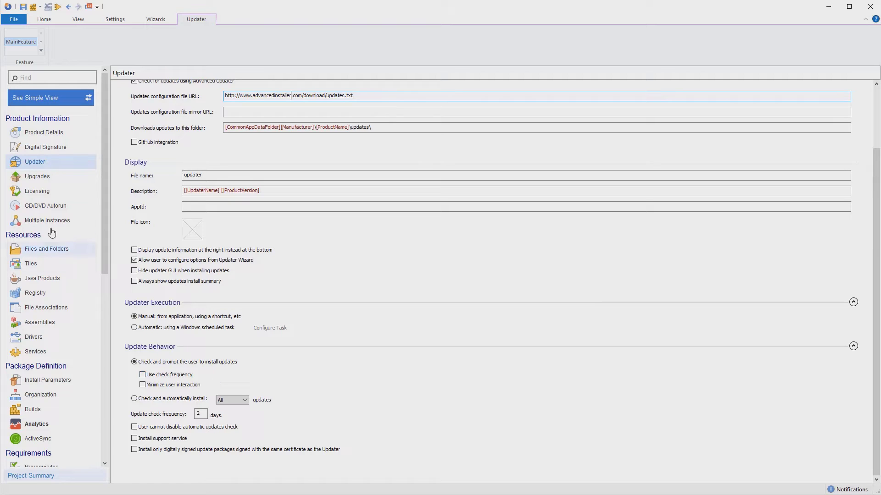
left_click(47, 248)
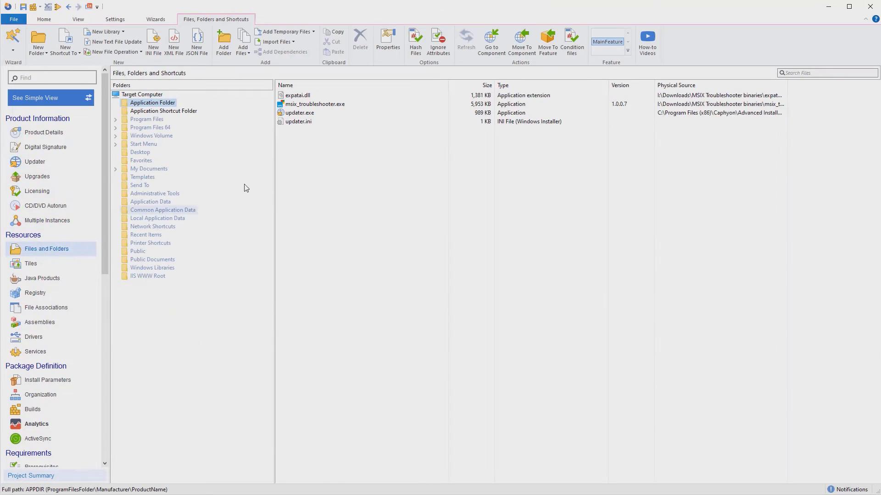
Create a shortcut named 'Check for updates' pointing to updater.exe
left_click(300, 113)
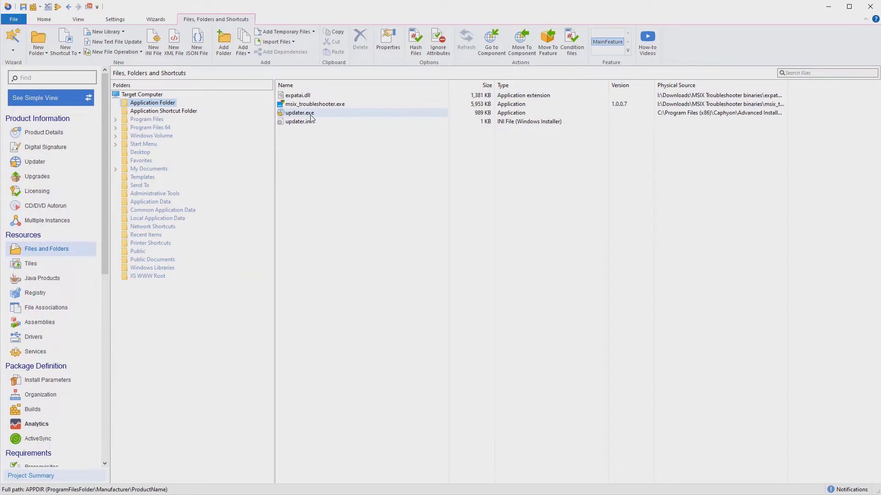
right_click(299, 113)
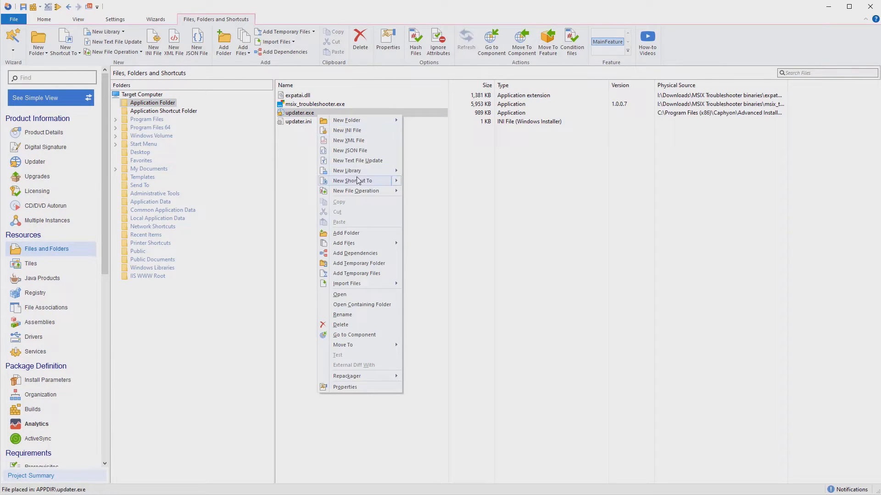
left_click(352, 180)
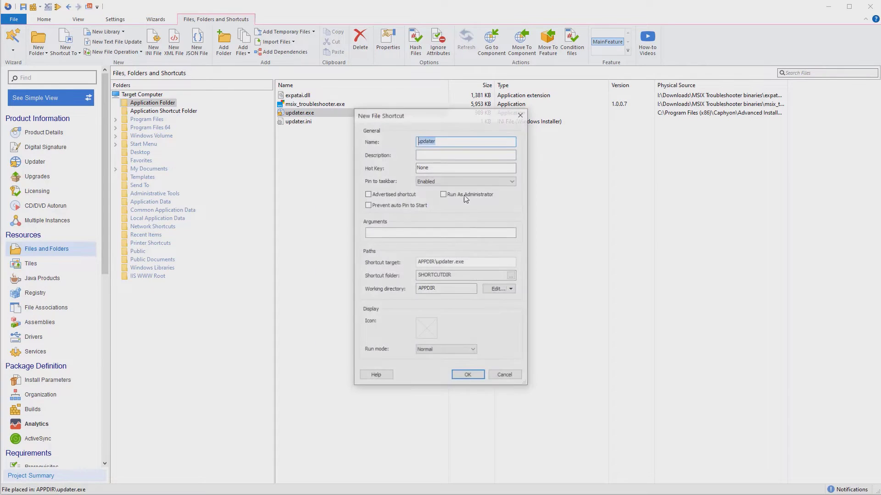
type("Check for u")
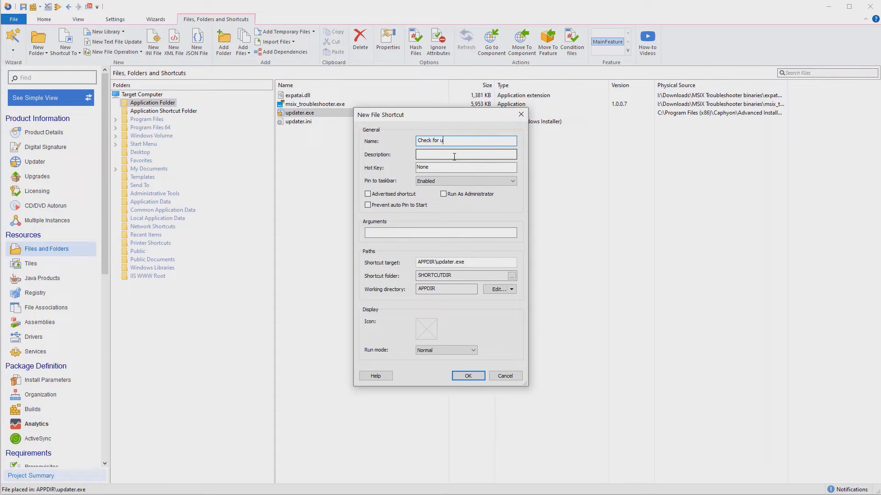
type("pdates")
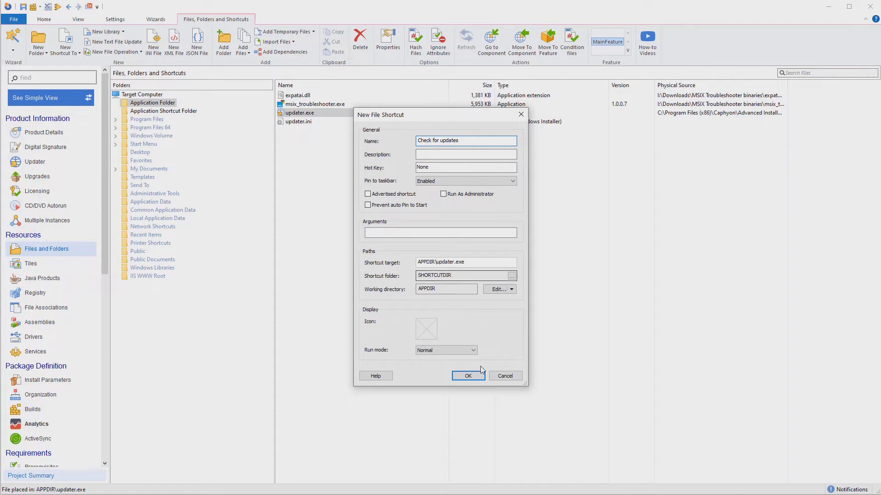
left_click(468, 375)
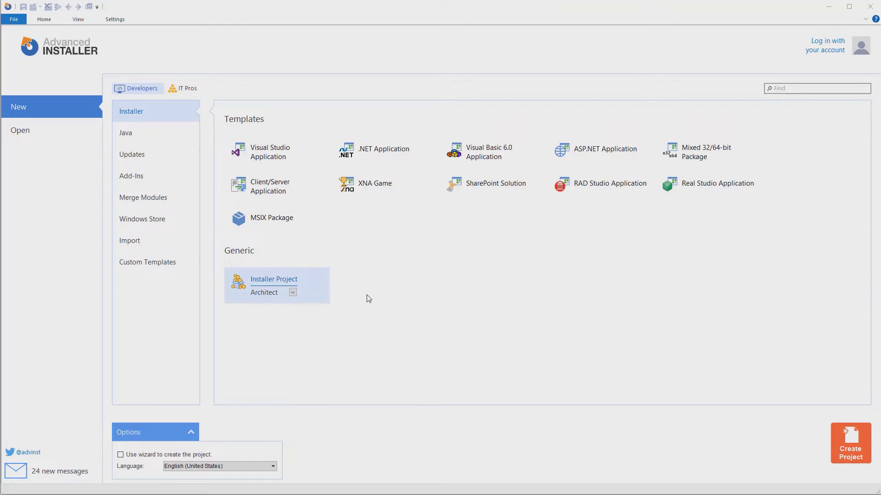
mouse_move(159, 159)
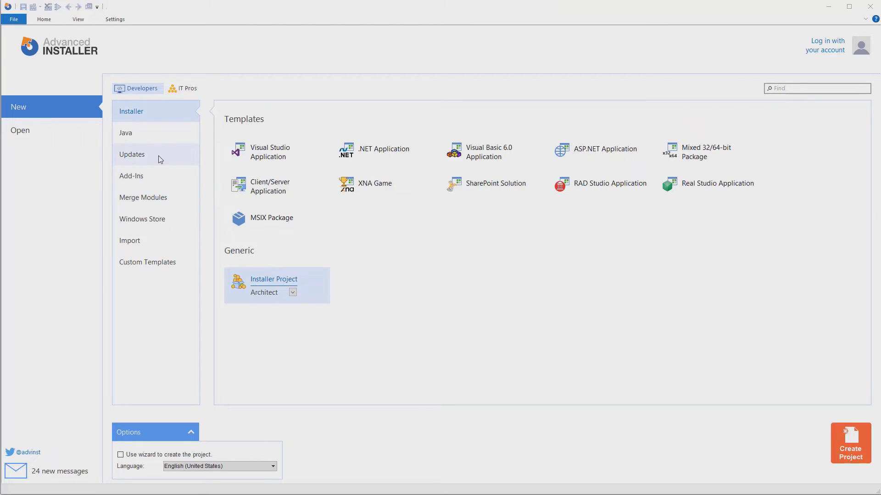
Create an Updates Configuration project from the Updates category
left_click(132, 155)
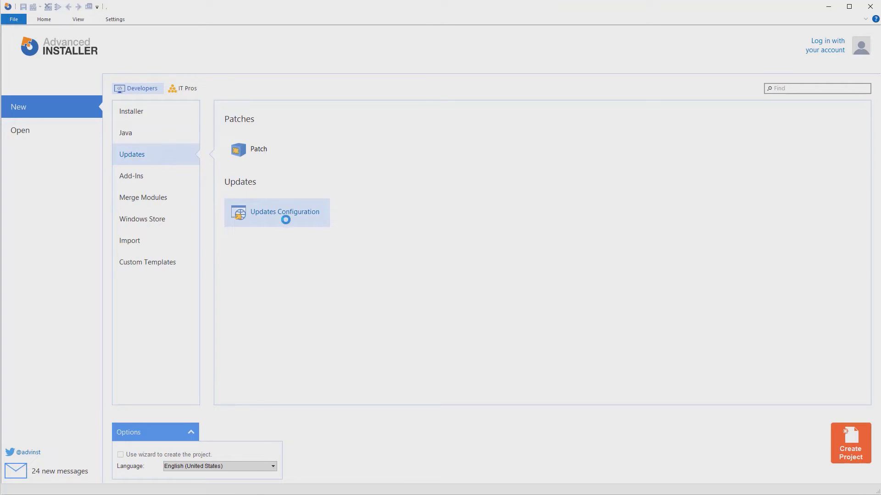
double_click(283, 213)
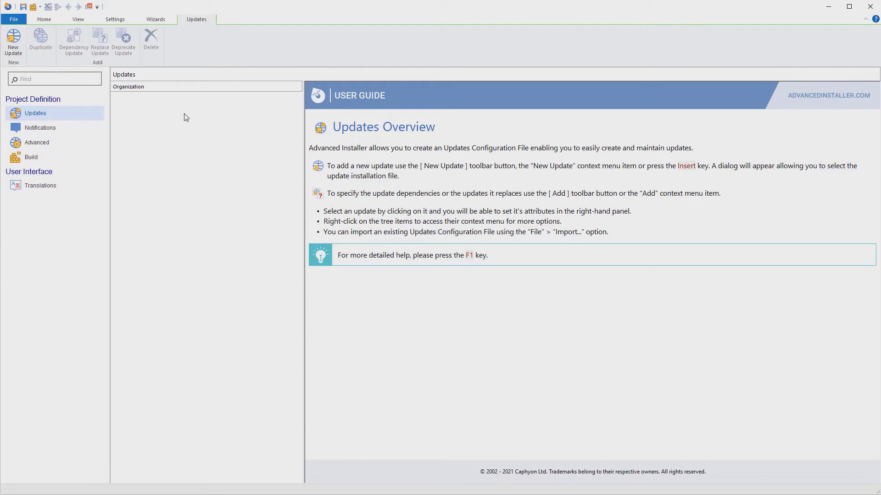
mouse_move(32, 55)
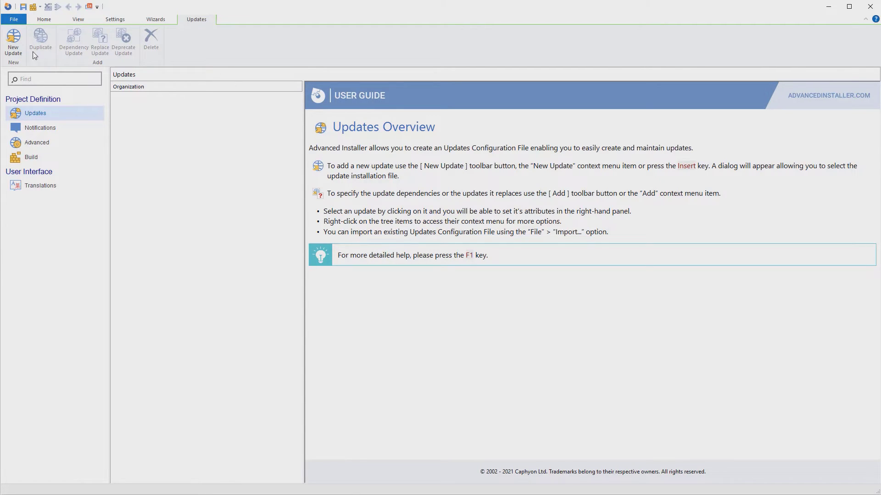
mouse_move(154, 118)
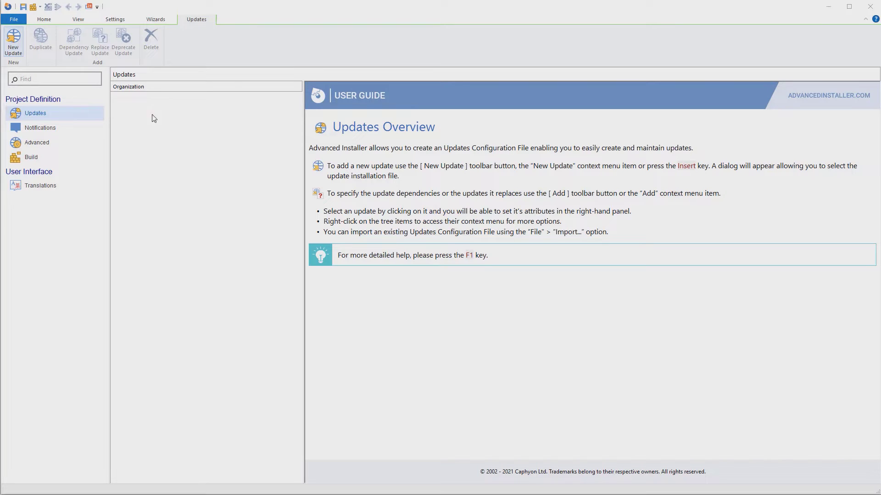
Add an MSIX Troubleshooter.msi update with its advancedinstaller.com URL and check the installer details
left_click(13, 43)
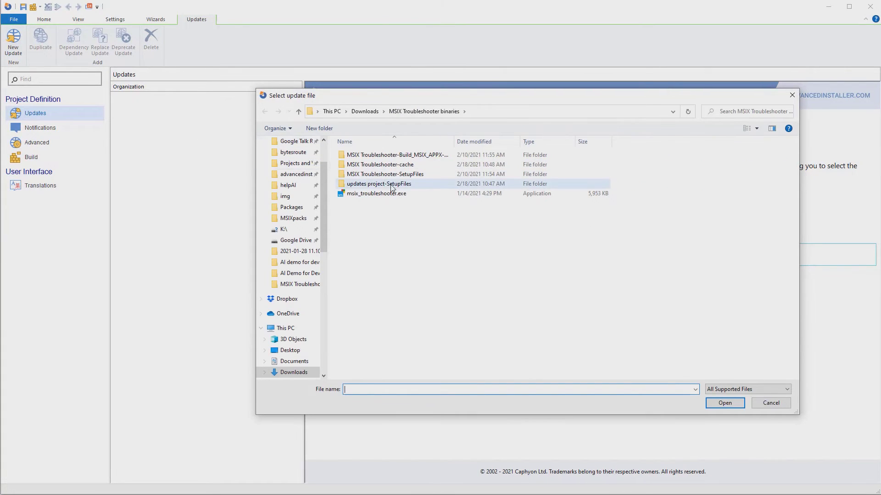
left_click(724, 403)
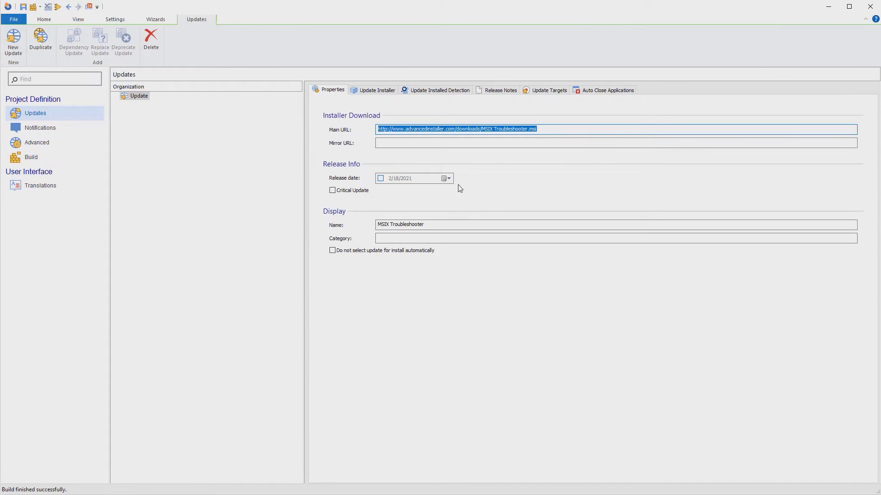
left_click(419, 129)
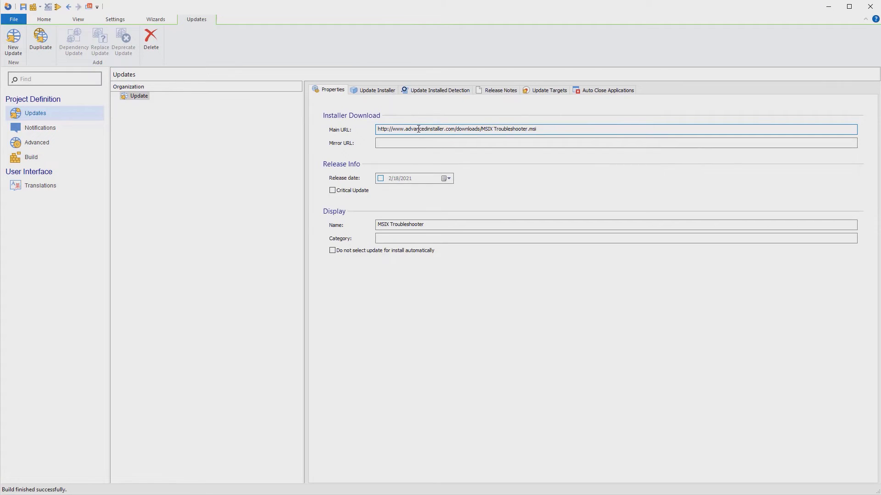
mouse_move(376, 90)
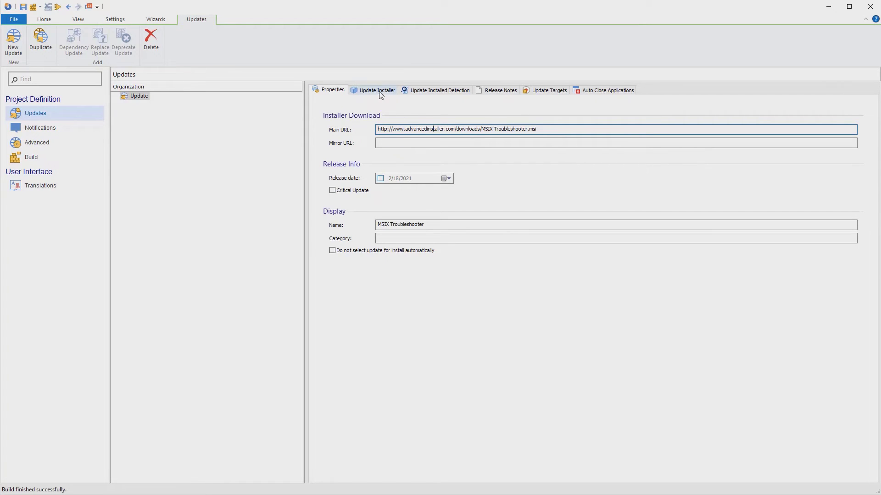
left_click(376, 90)
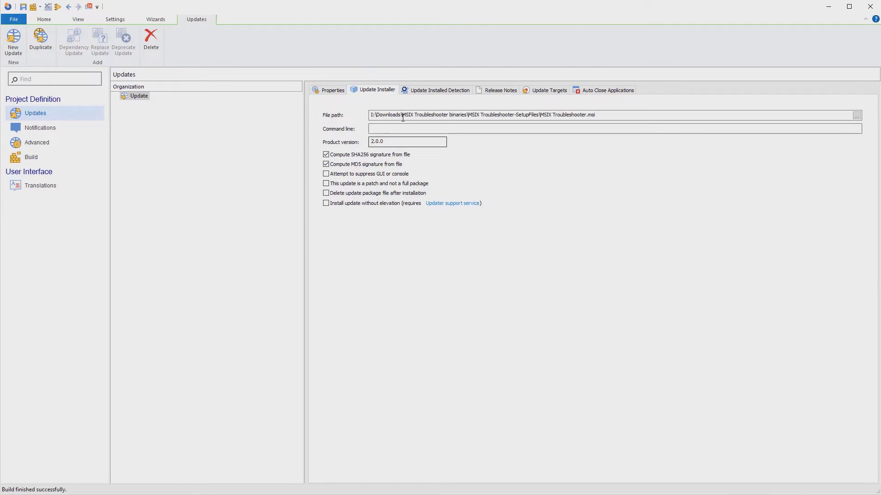
left_click(439, 89)
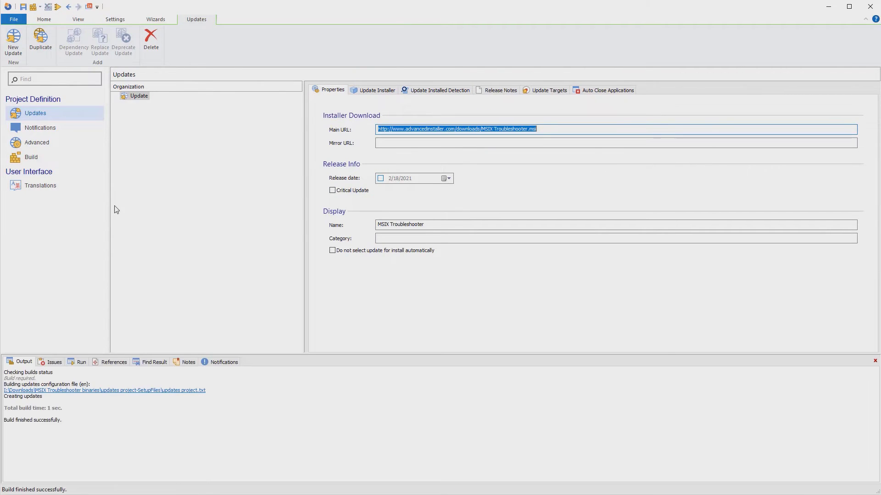
mouse_move(135, 215)
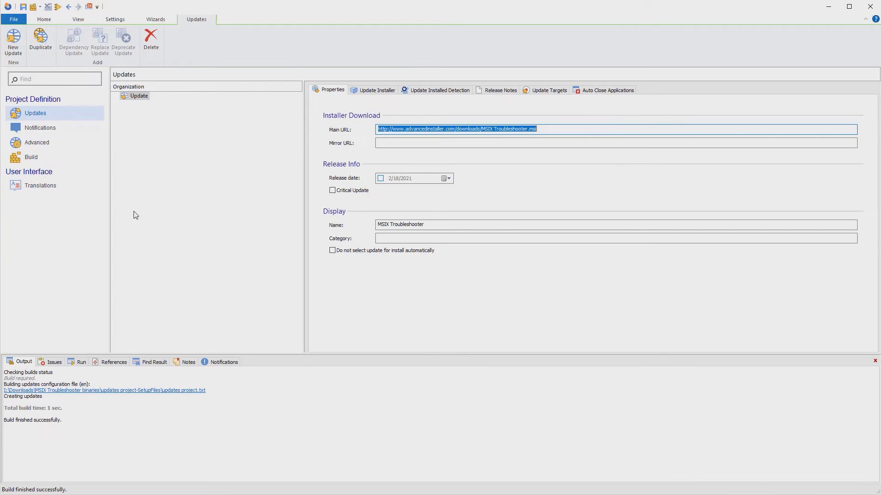
mouse_move(186, 212)
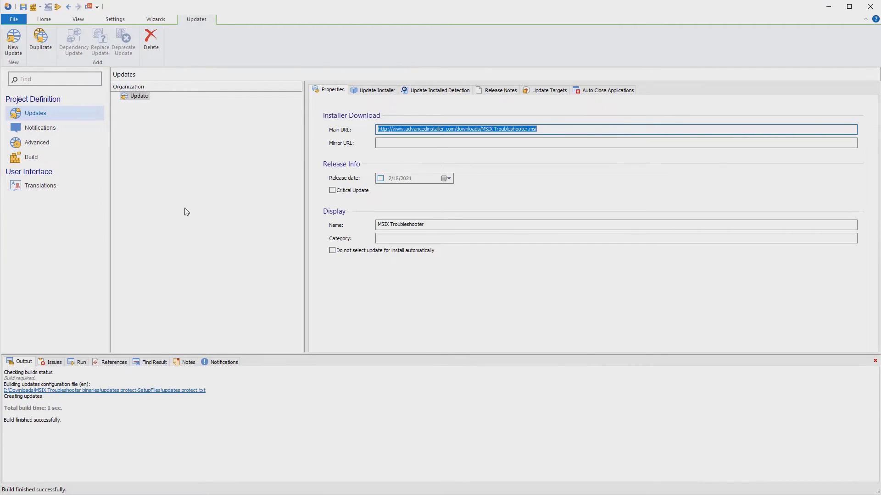
mouse_move(194, 208)
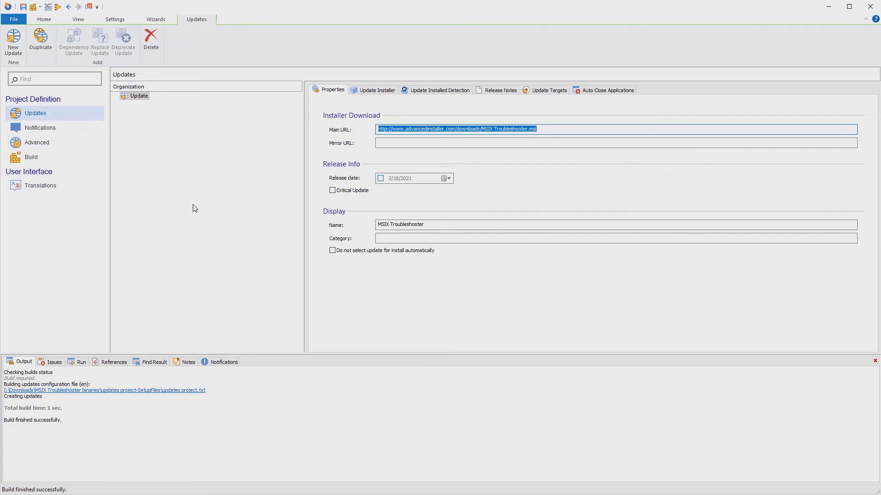
mouse_move(235, 220)
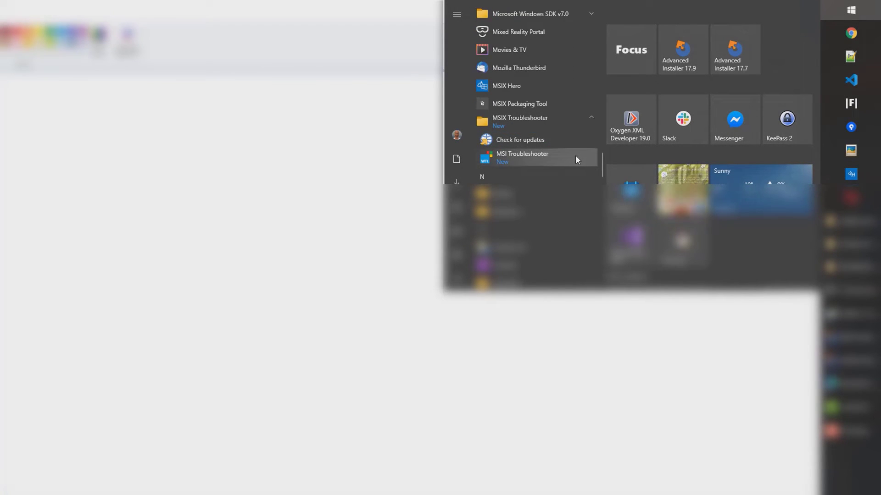
mouse_move(551, 140)
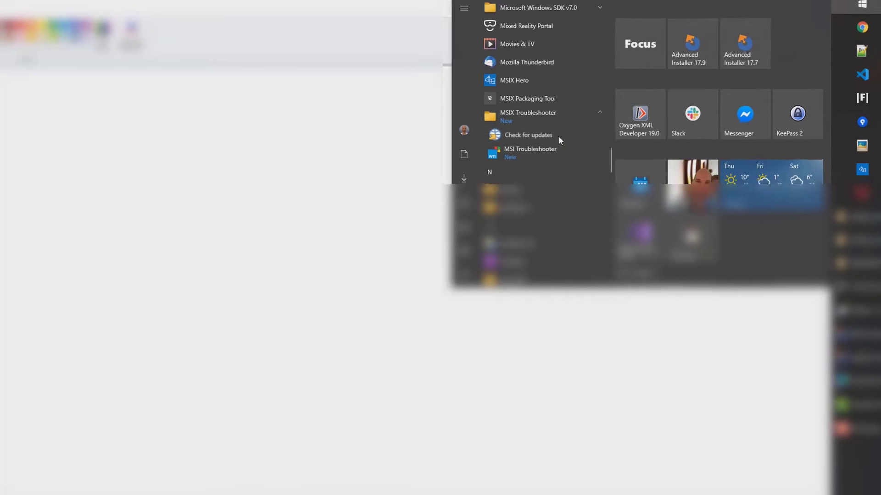
Launch Check for updates from the MSIX Troubleshooter Start menu folder
left_click(528, 135)
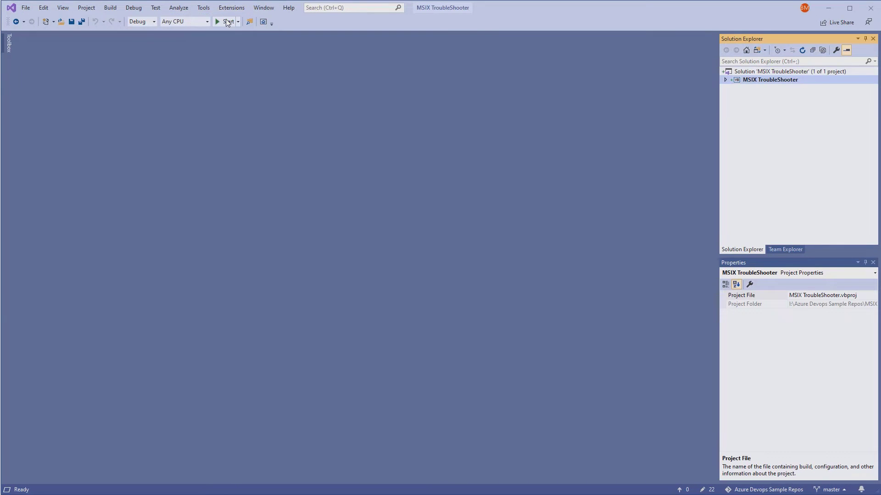
Search online extensions for 'advanced installer' and download Advanced Installer for Visual Studio
left_click(231, 7)
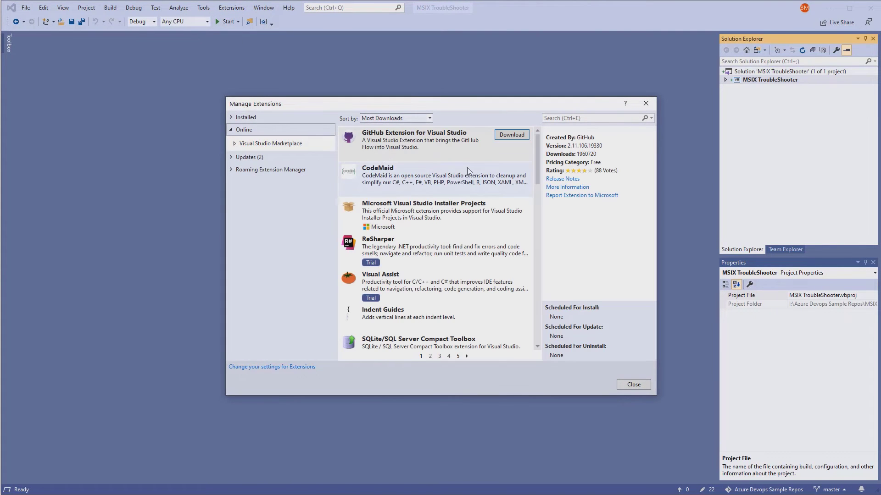
type("advanced installer")
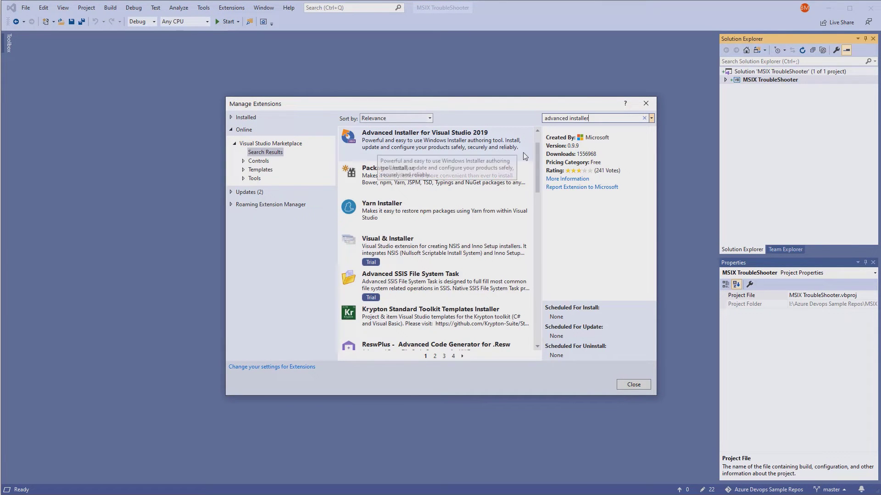
left_click(424, 139)
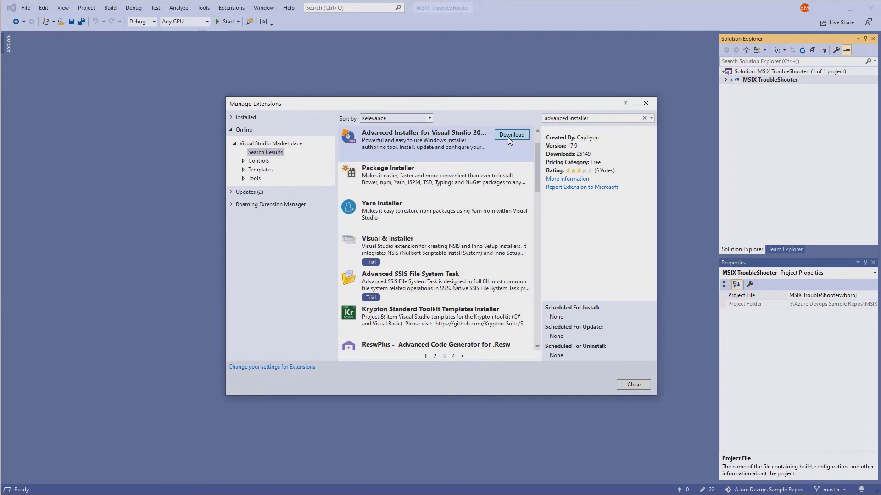
left_click(632, 385)
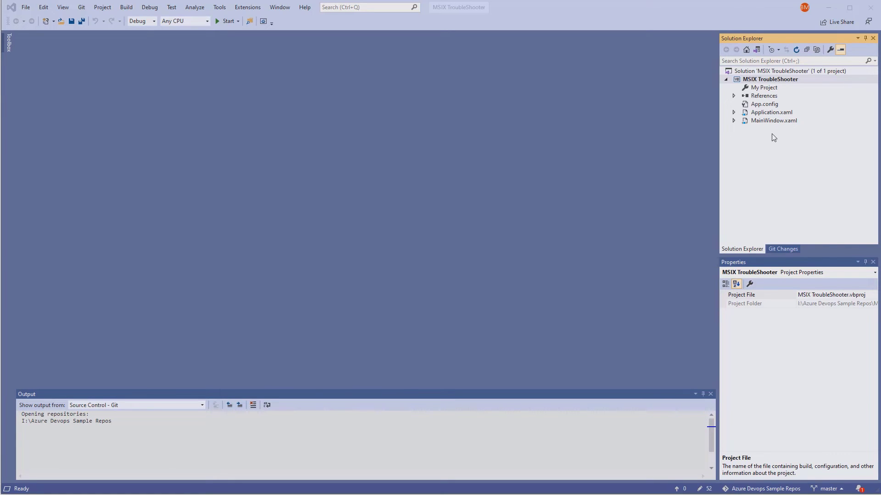
mouse_move(772, 129)
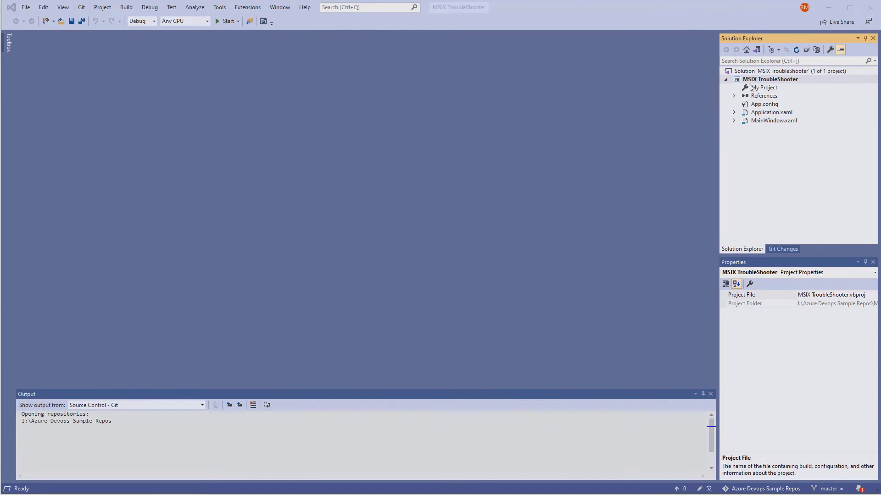
mouse_move(752, 79)
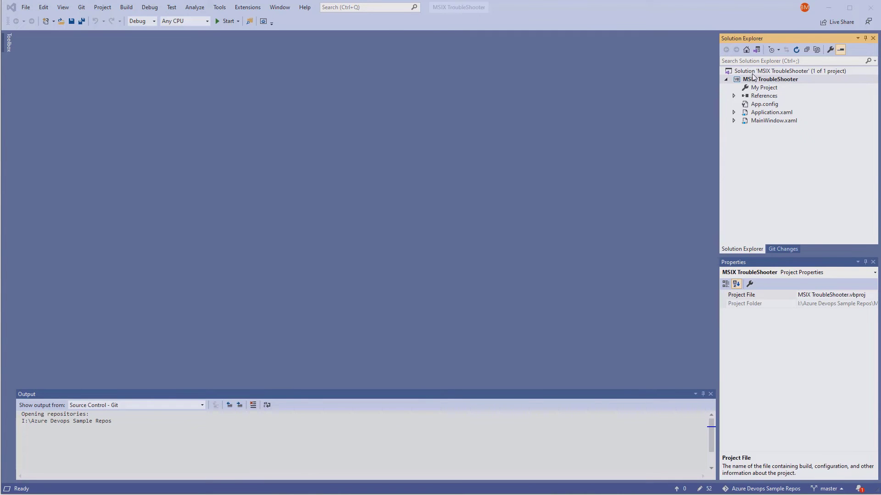
Add an Advanced Installer Project named SetupPackage to the MSIX TroubleShooter solution
right_click(790, 71)
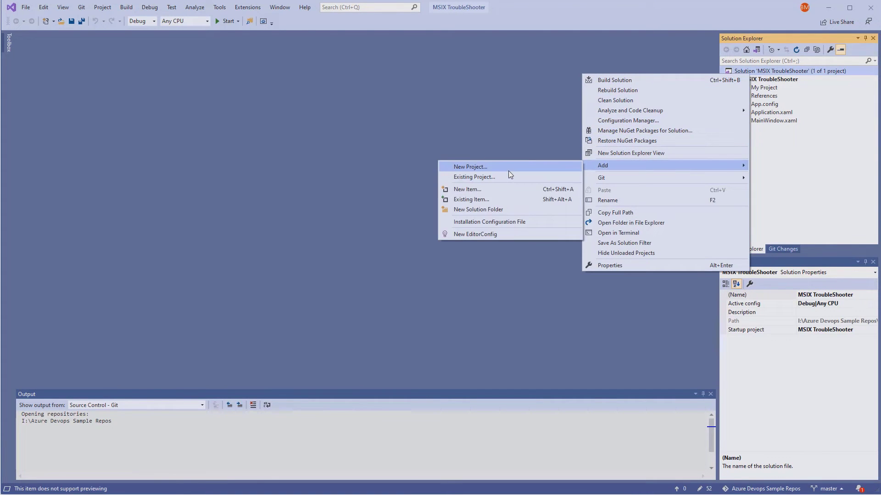
left_click(470, 167)
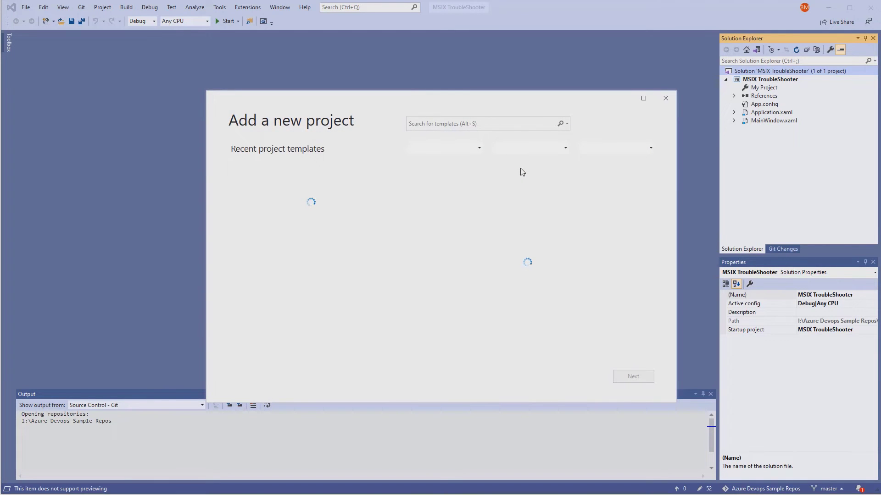
type("advanced")
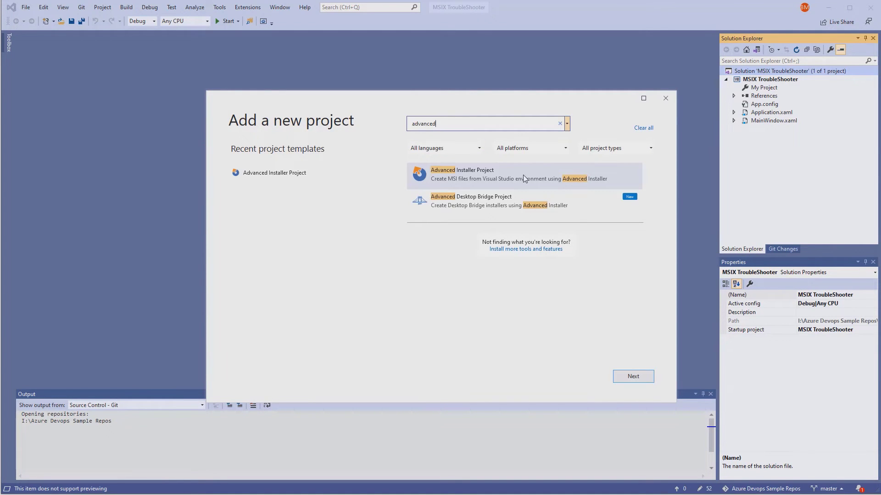
left_click(633, 376)
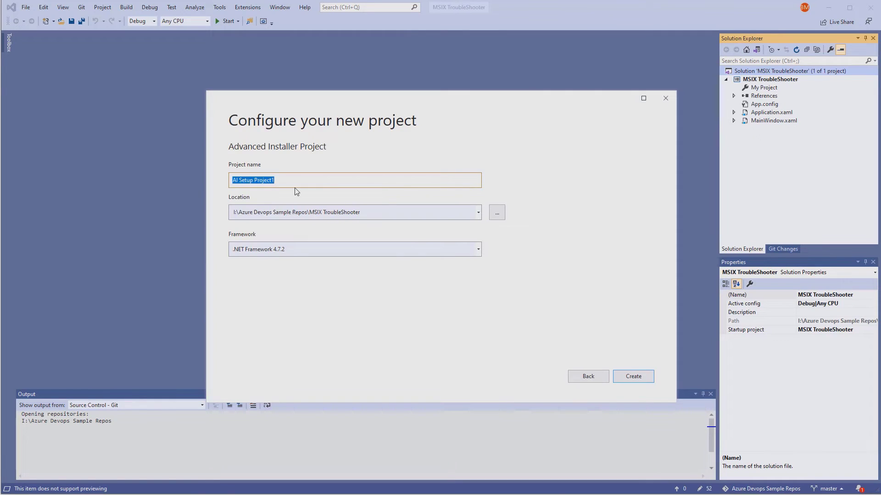
type("SetupPackage")
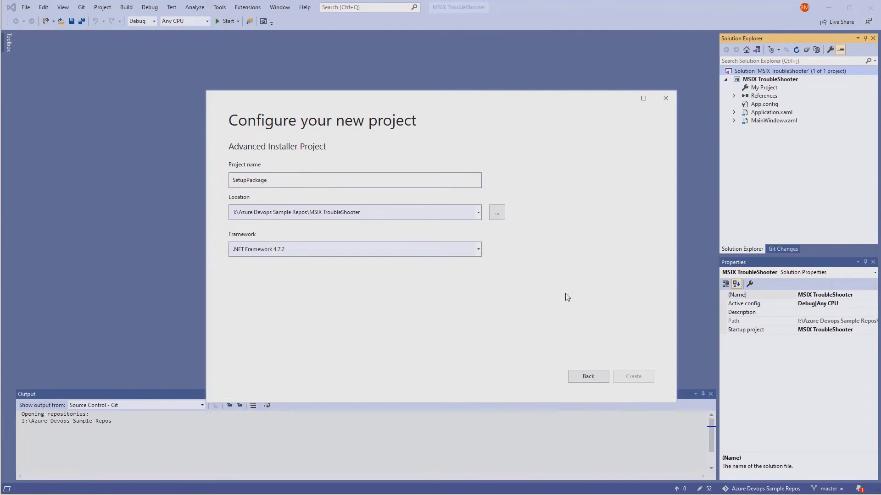
left_click(633, 376)
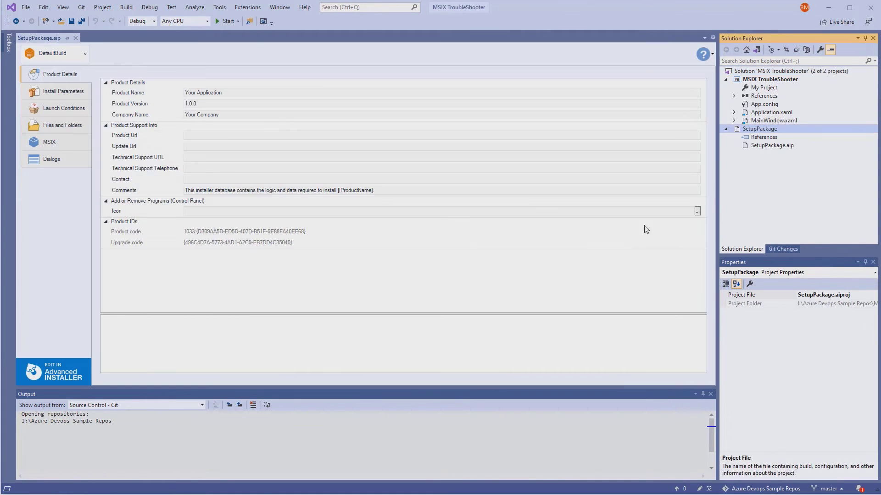
mouse_move(115, 136)
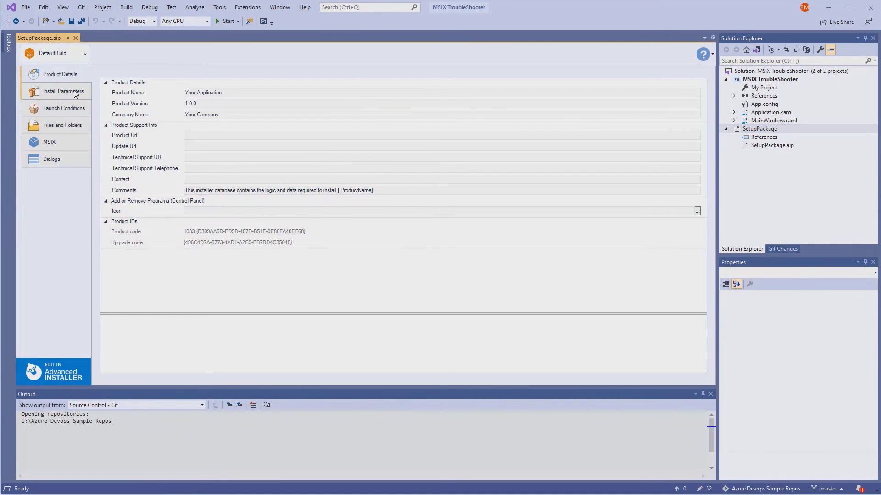
Browse SetupPackage's Install Parameters, Launch Conditions and Files and Folders pages
left_click(64, 91)
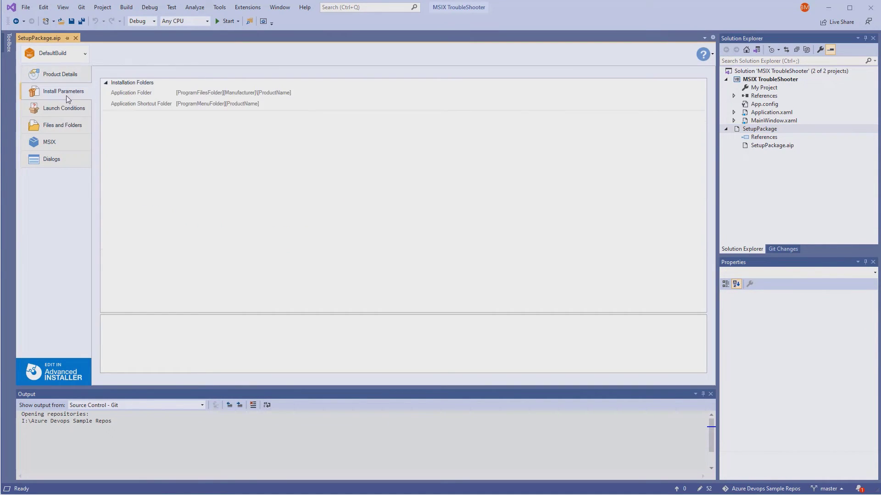
left_click(64, 108)
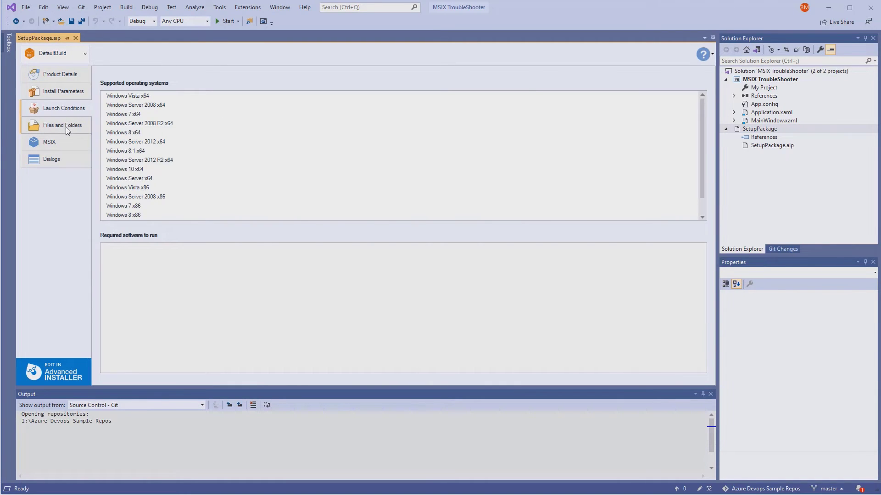
left_click(63, 125)
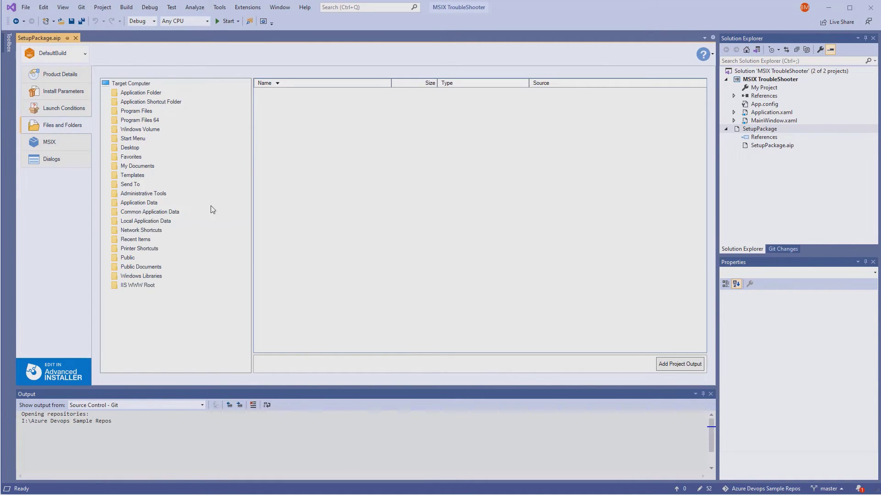
mouse_move(679, 364)
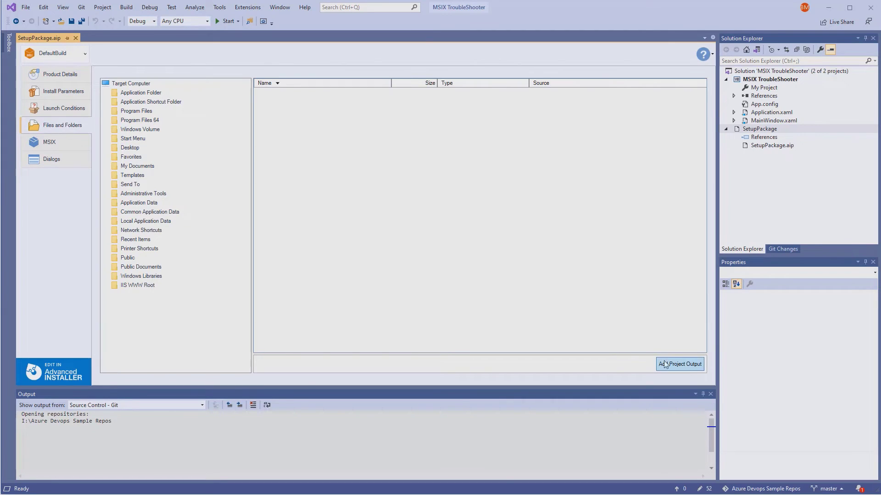
mouse_move(81, 368)
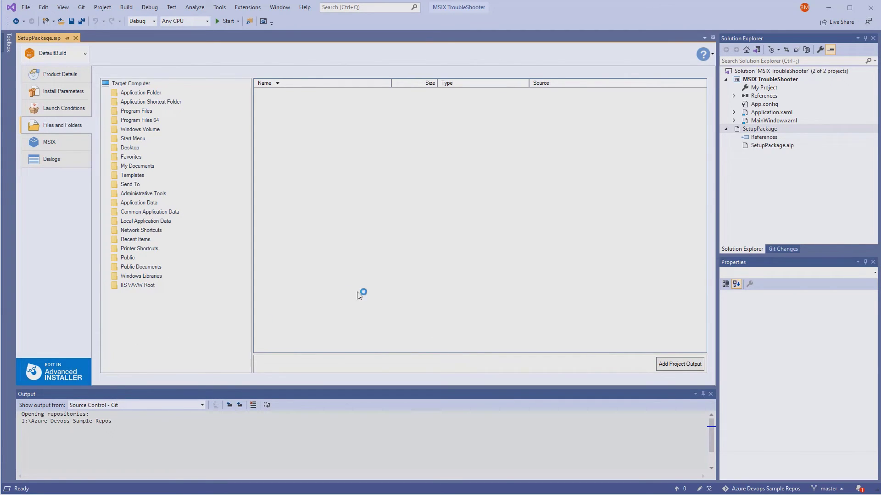
left_click(53, 371)
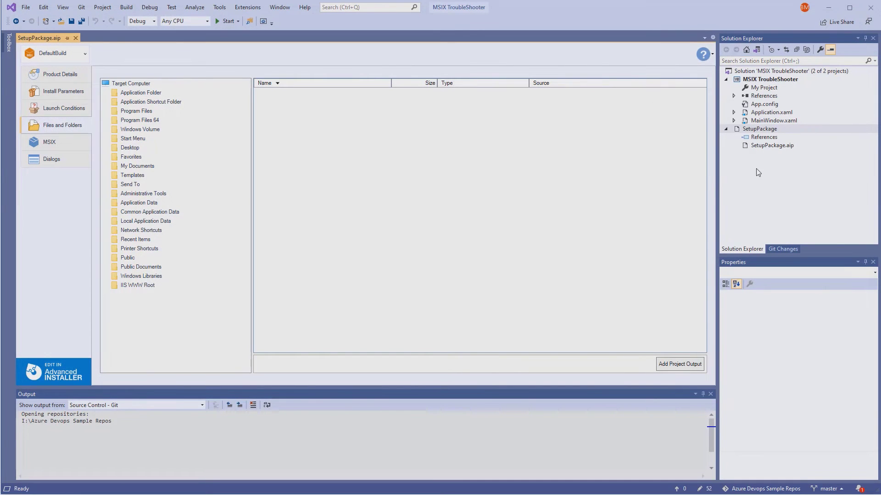
mouse_move(763, 162)
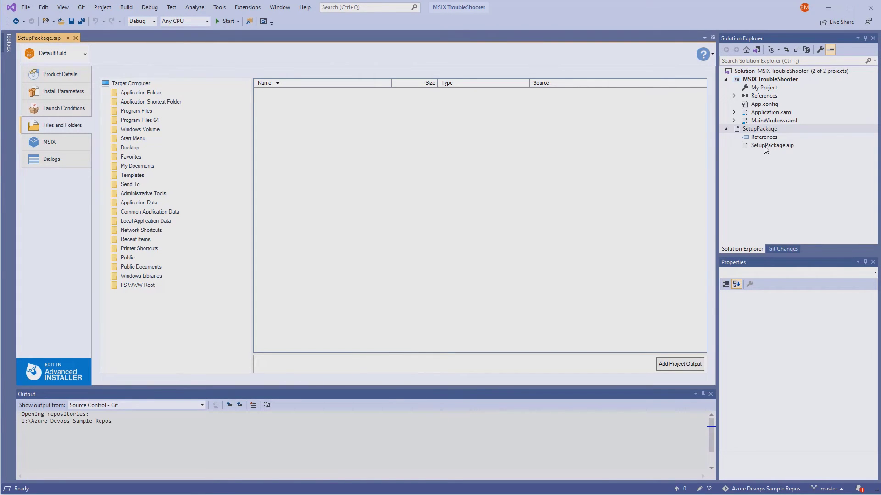
Exclude SetupPackage.aip and add the existing MSIX Troubleshooter.aip to SetupPackage
right_click(772, 145)
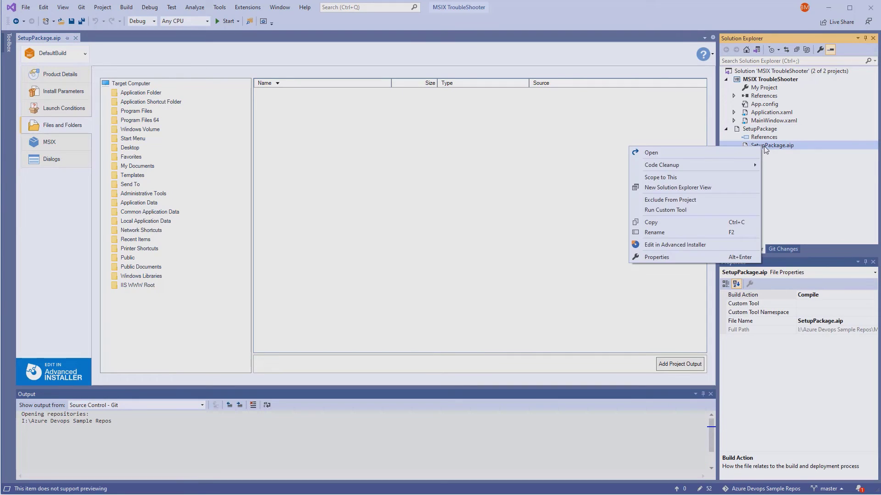
mouse_move(668, 200)
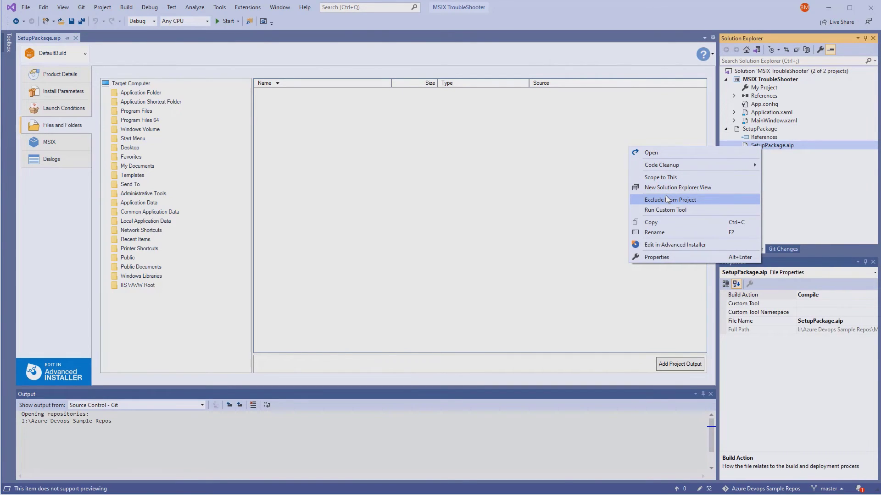
right_click(759, 129)
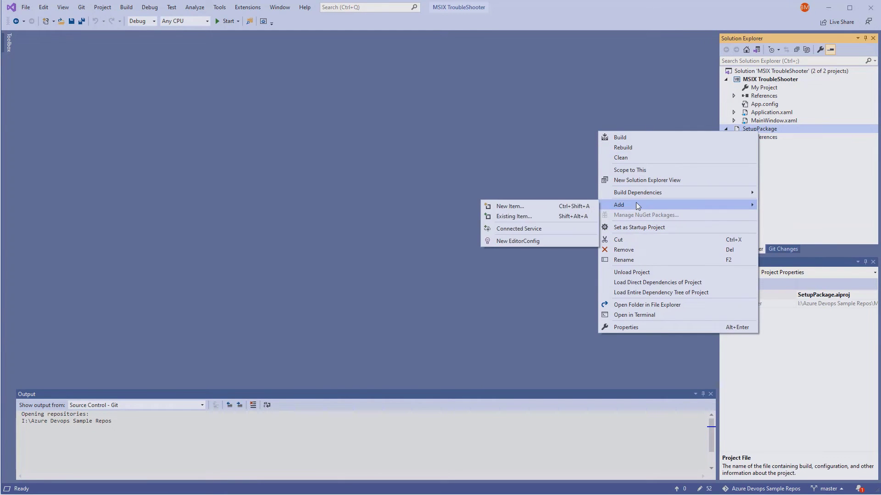
left_click(513, 216)
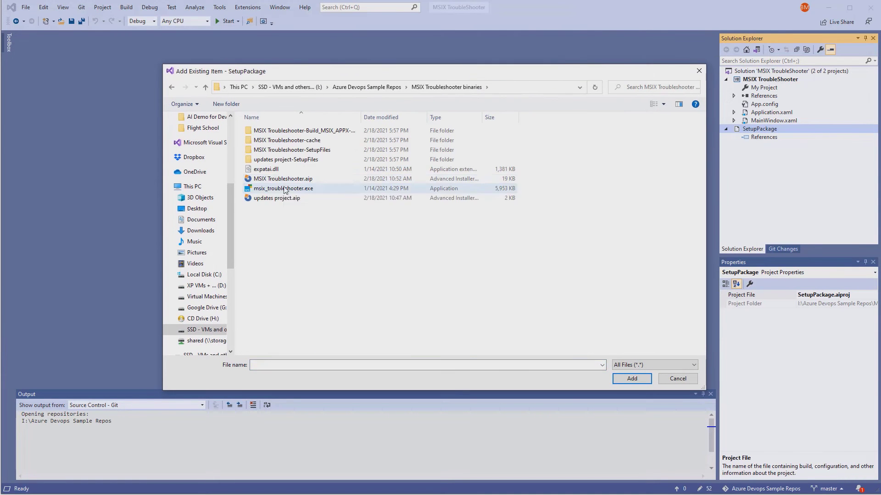
left_click(677, 378)
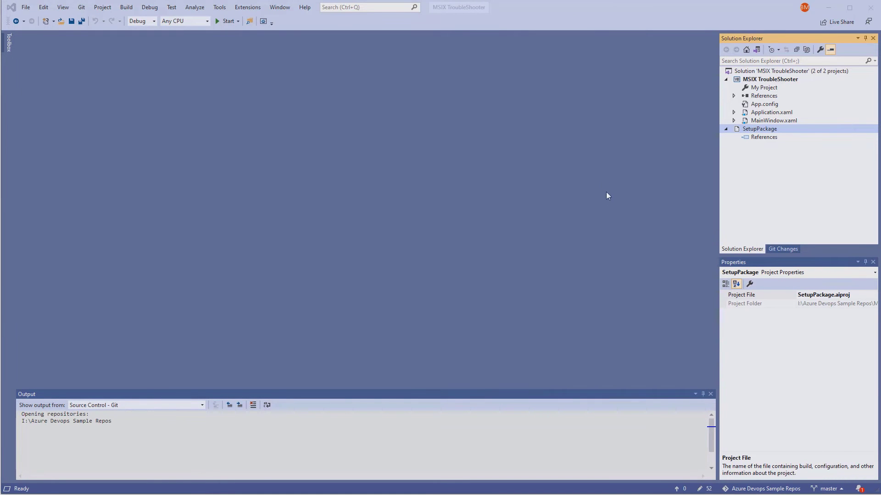
Open MSIX Troubleshooter.aip and review its Application Folder files and shortcuts
double_click(779, 145)
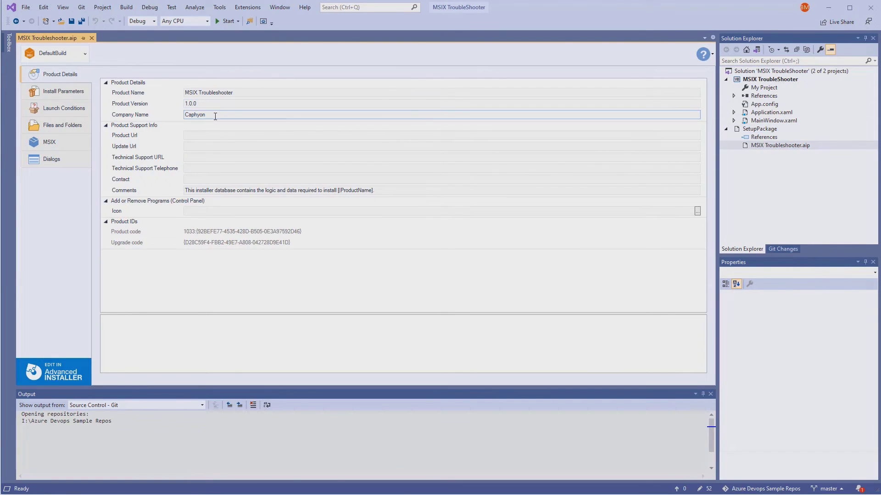
left_click(62, 125)
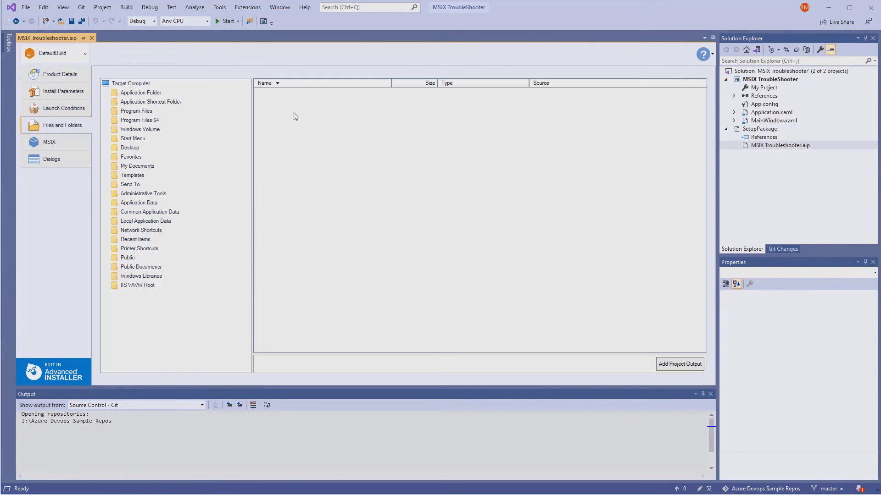
left_click(139, 92)
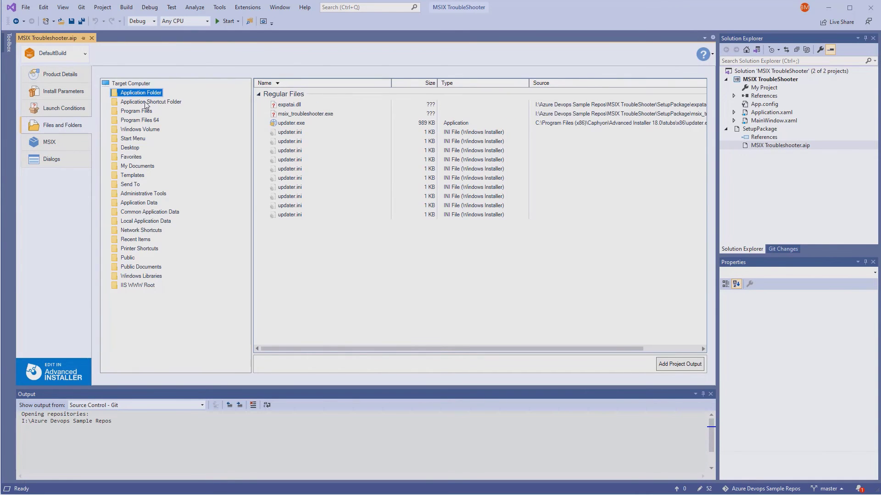
left_click(151, 102)
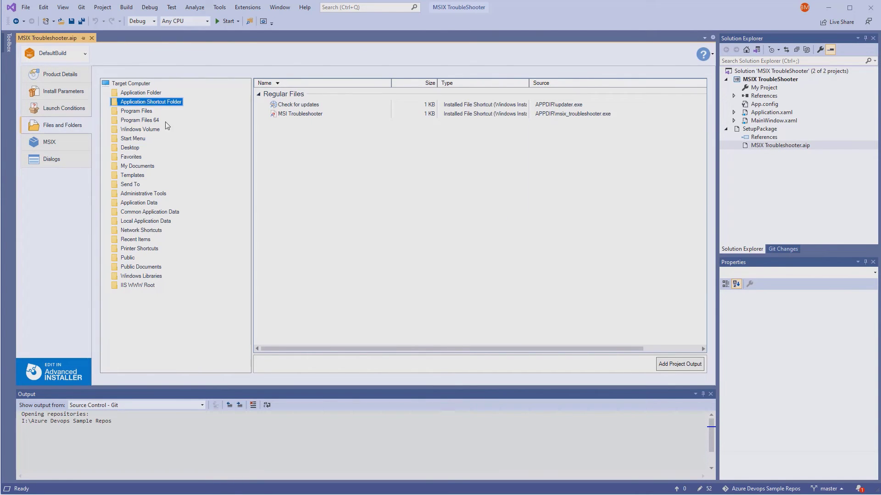
Build the entire solution, including the Advanced Installer setup project, from Solution Explorer
right_click(769, 71)
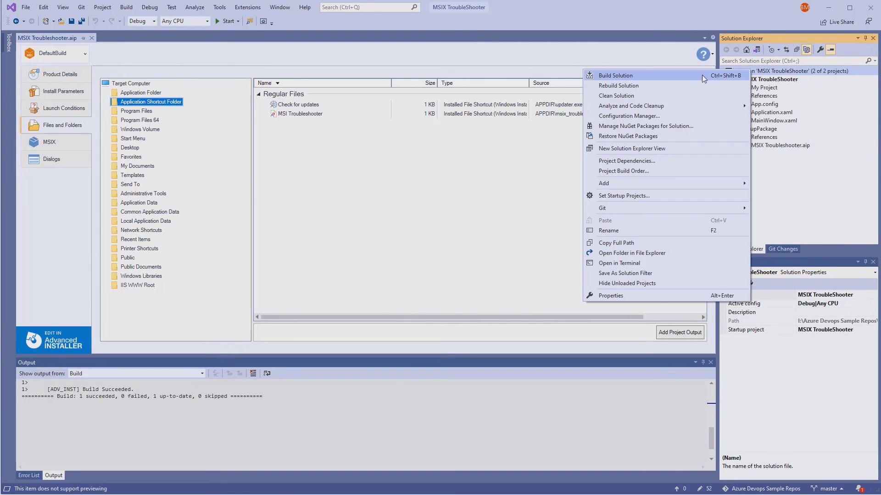
left_click(615, 74)
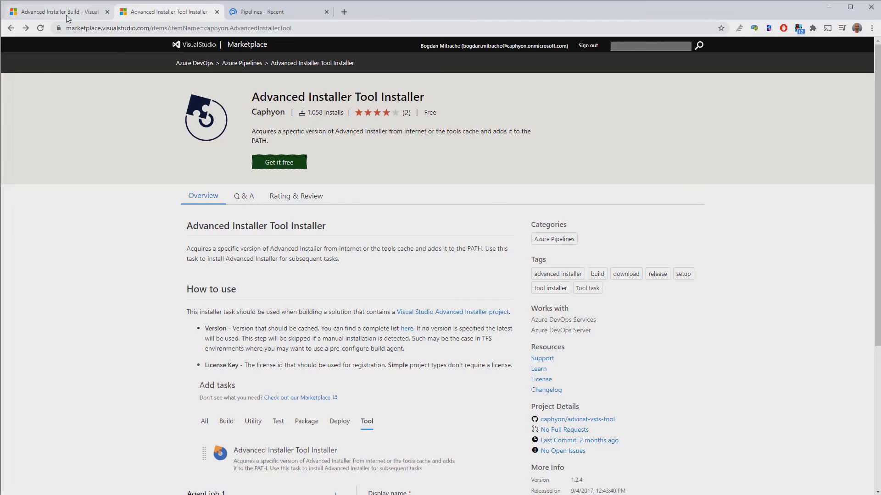
View the Advanced Installer Build Marketplace page, then the Advanced Installer Tool Installer page
left_click(56, 11)
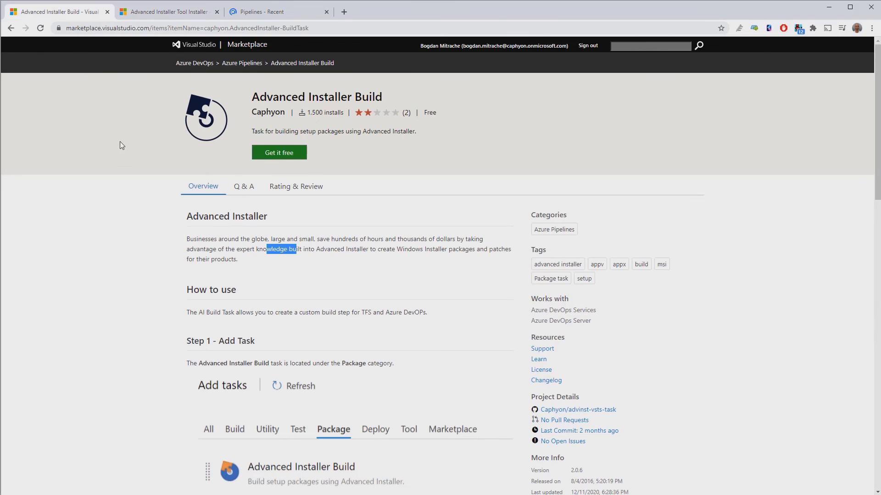
mouse_move(123, 157)
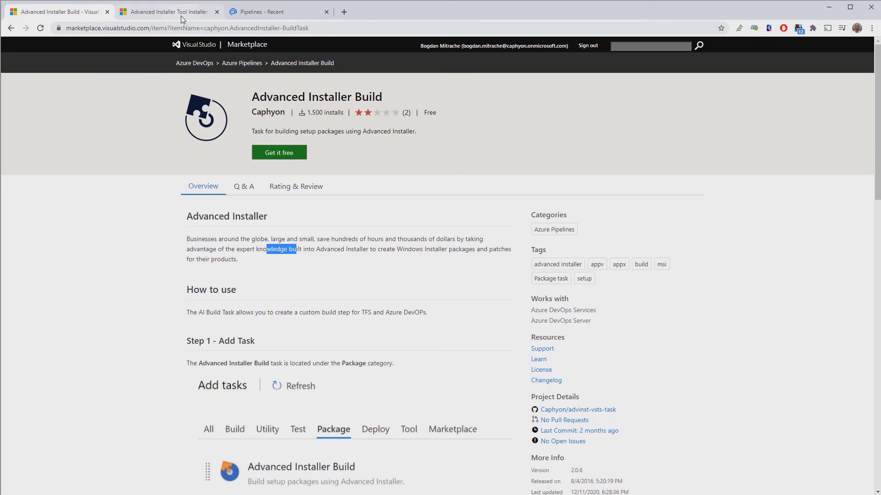
left_click(169, 11)
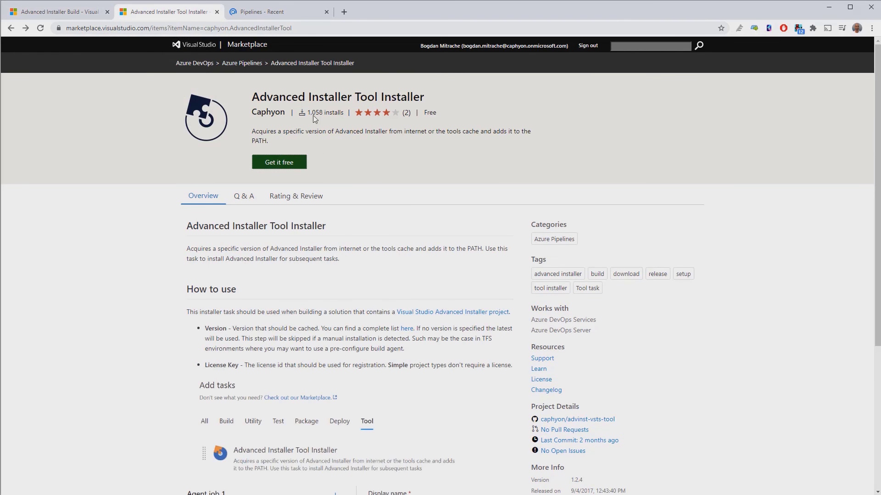
Create a classic-editor pipeline on Azure Repos Git master from the Empty pipeline template
left_click(276, 11)
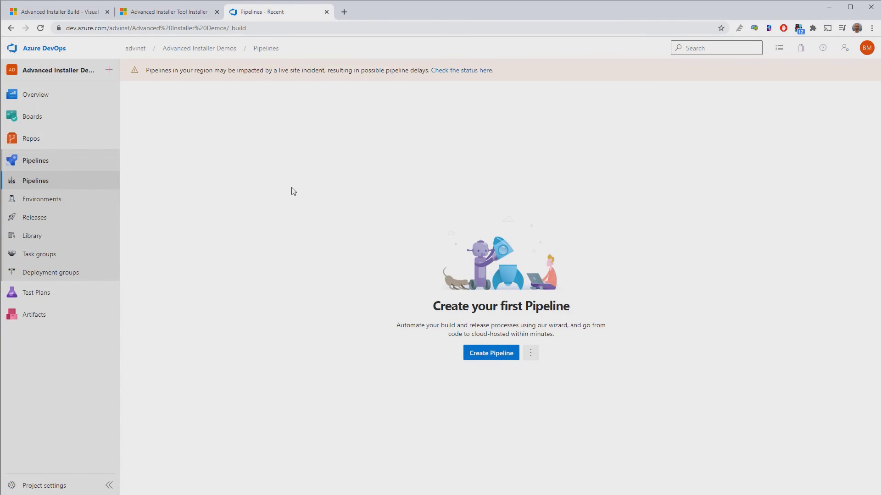
mouse_move(61, 185)
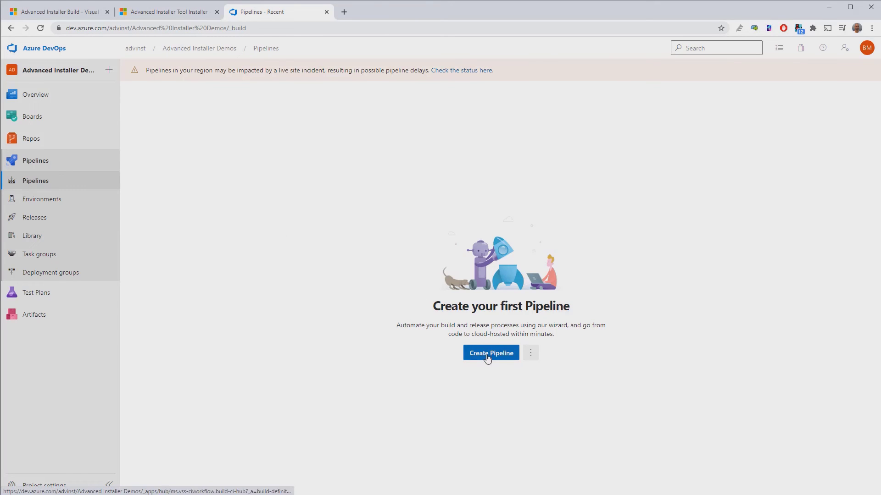
left_click(490, 352)
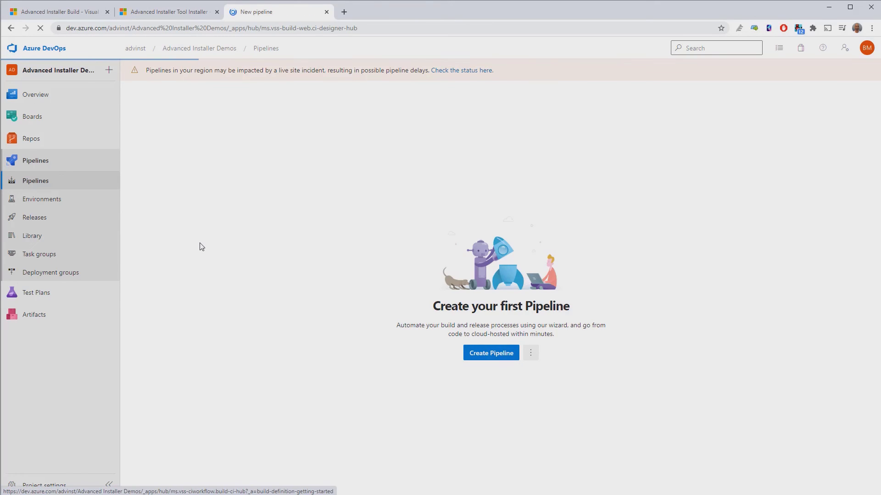
left_click(489, 352)
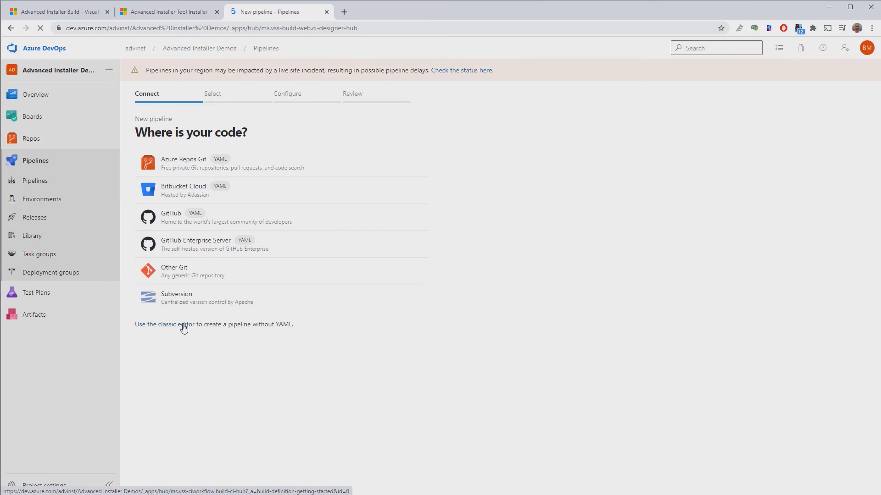
left_click(163, 324)
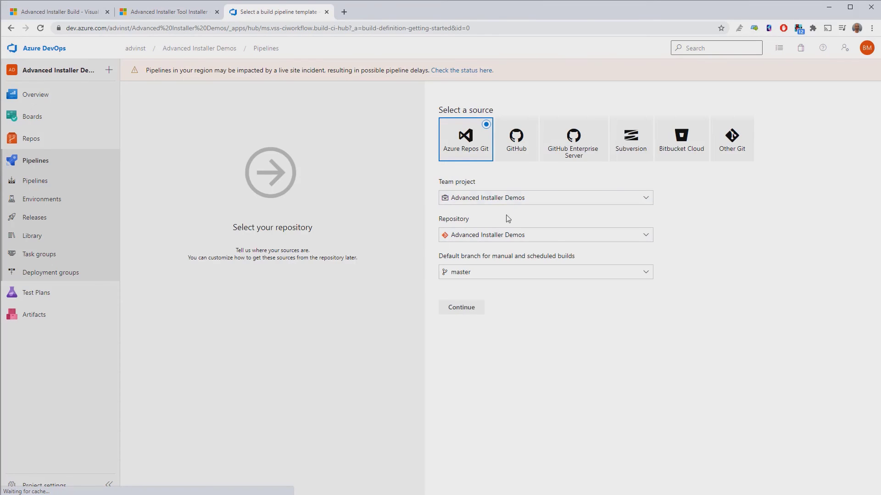
left_click(461, 307)
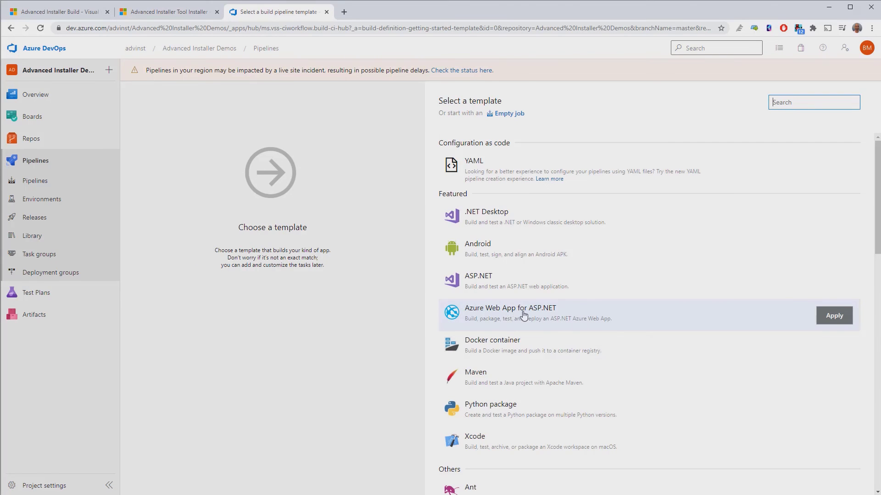
scroll("down", 3)
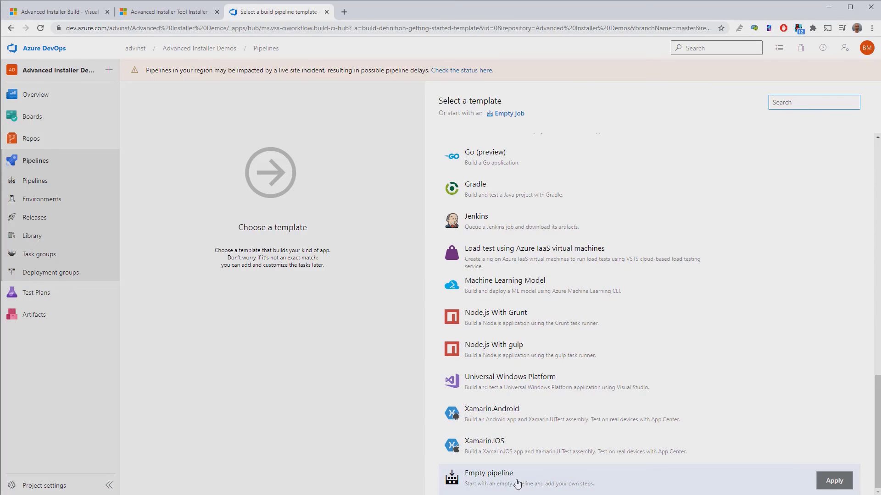
left_click(833, 481)
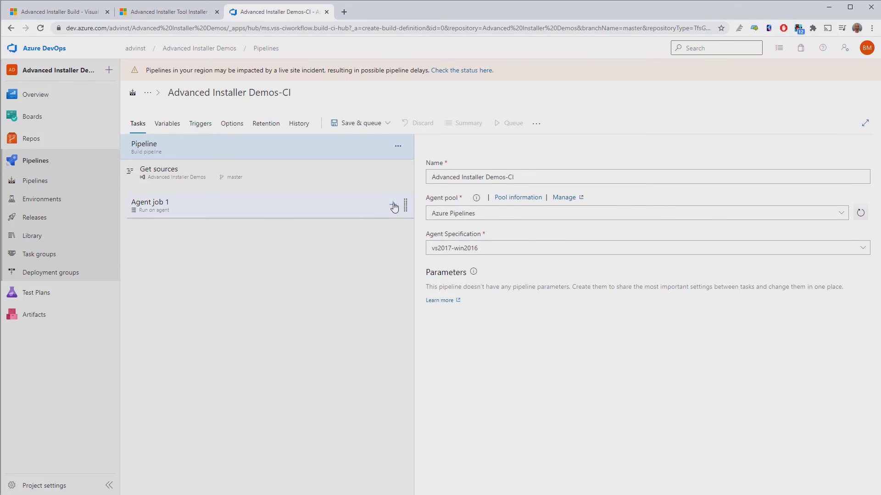
Add the Advanced Installer Tool Installer and Visual Studio build tasks to Agent job 1
left_click(393, 205)
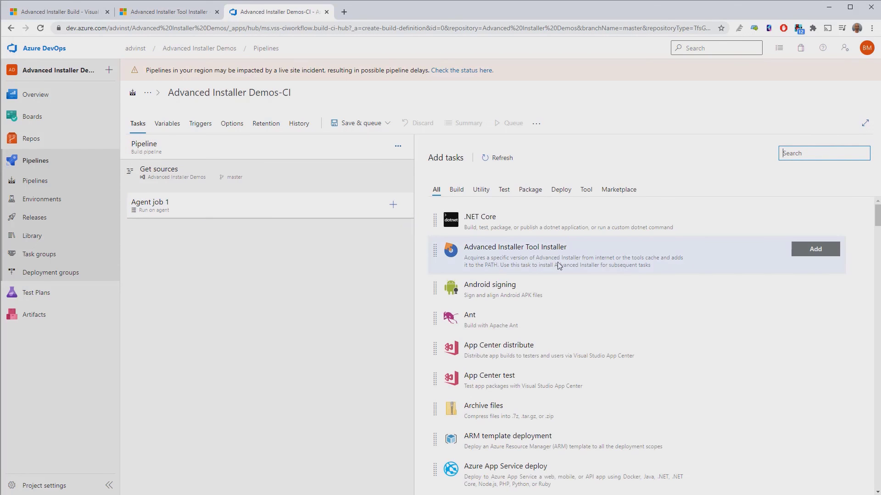
left_click(815, 248)
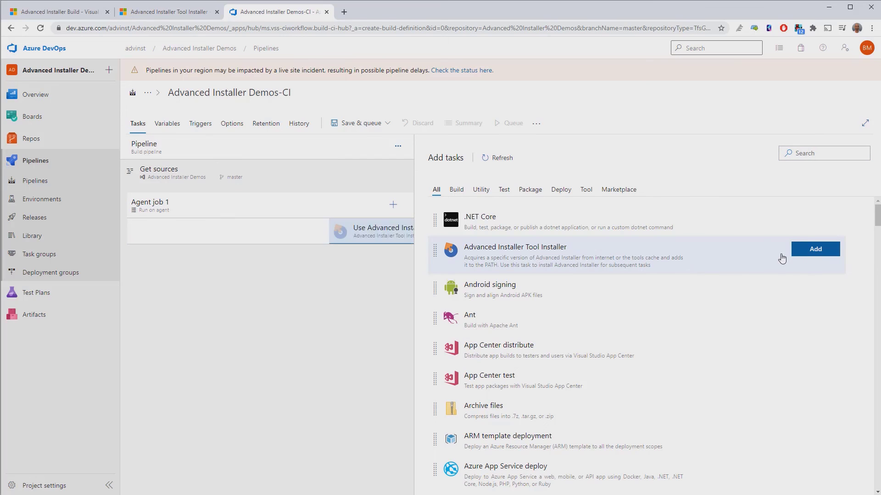
left_click(815, 248)
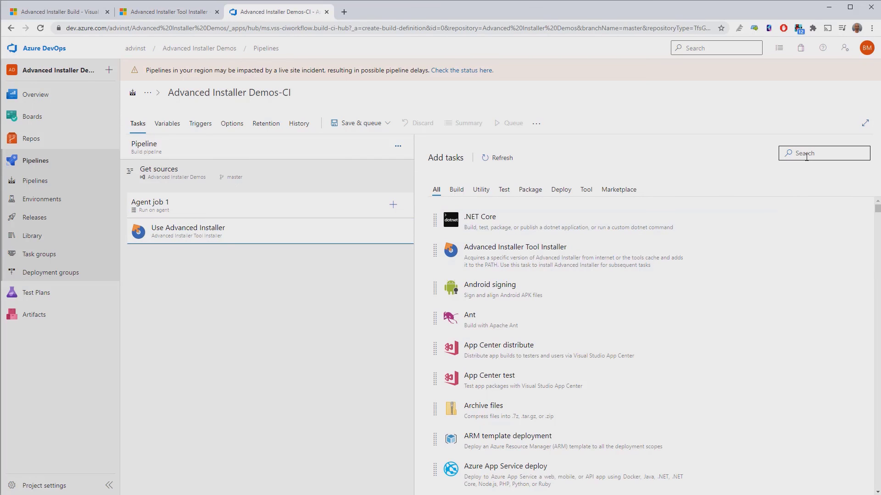
type("visua")
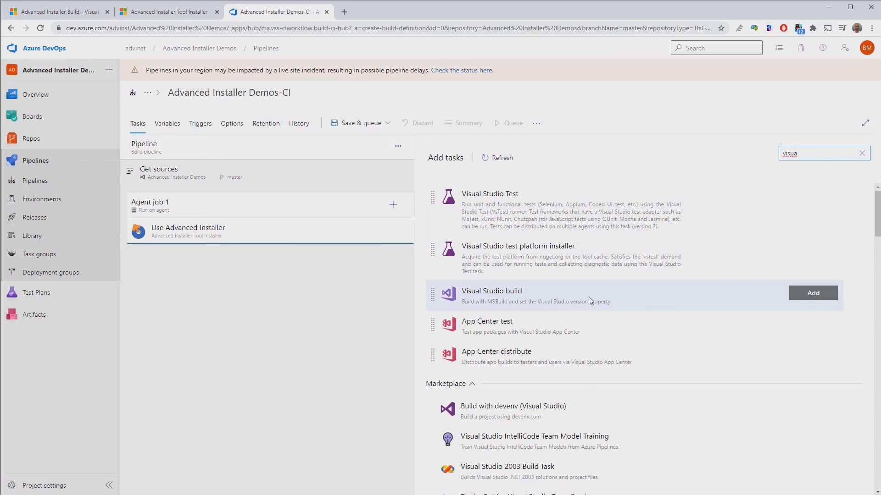
left_click(812, 293)
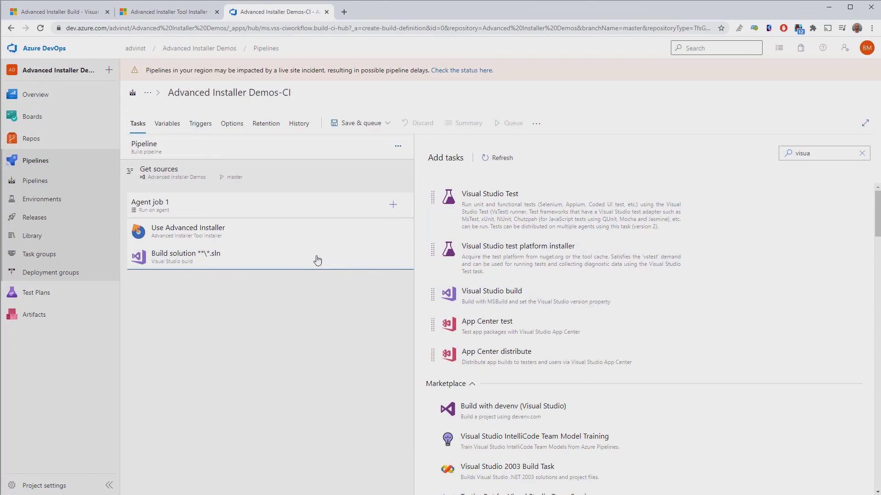
mouse_move(290, 230)
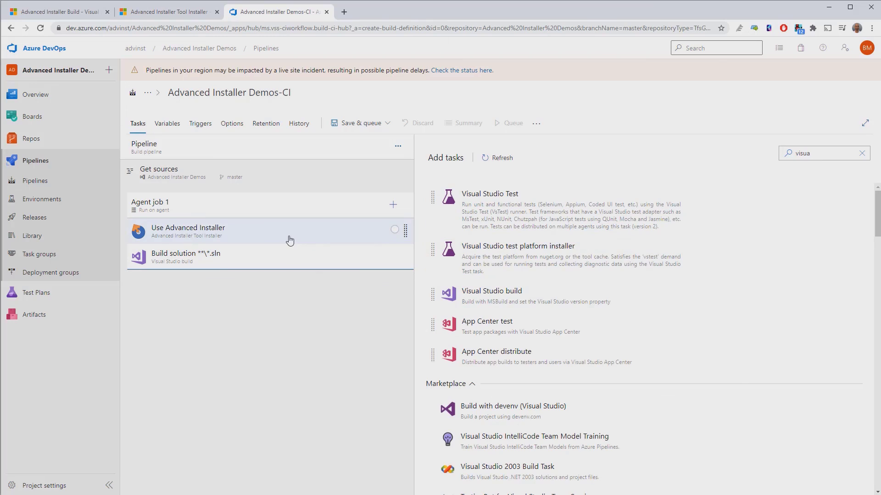
left_click(167, 123)
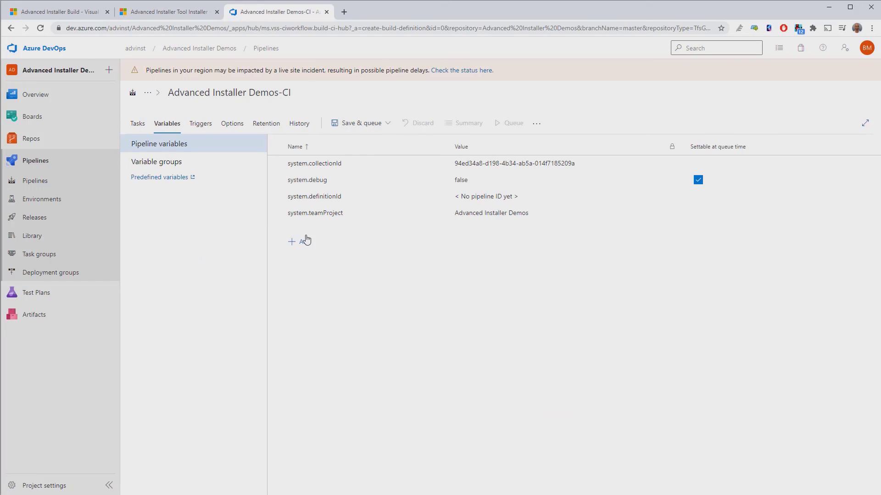
mouse_move(299, 241)
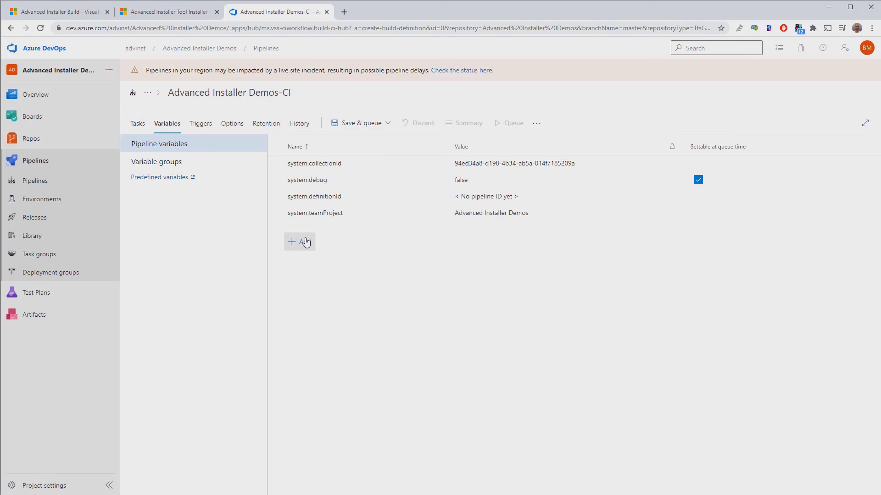
Add pipeline variable AI.licenseKey holding the license key, marked secret
left_click(298, 241)
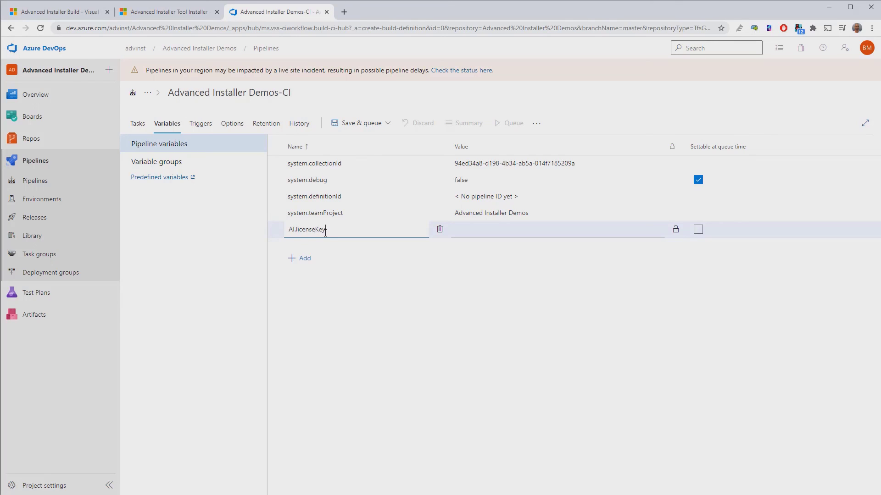
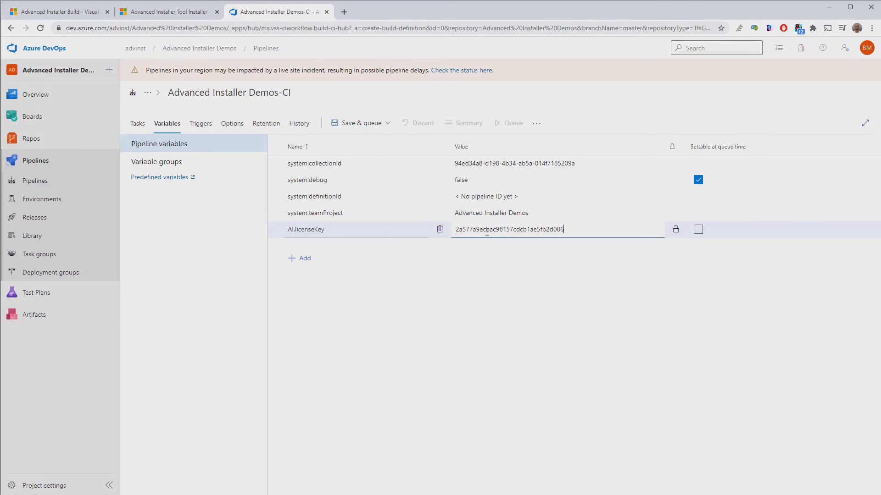
left_click(698, 229)
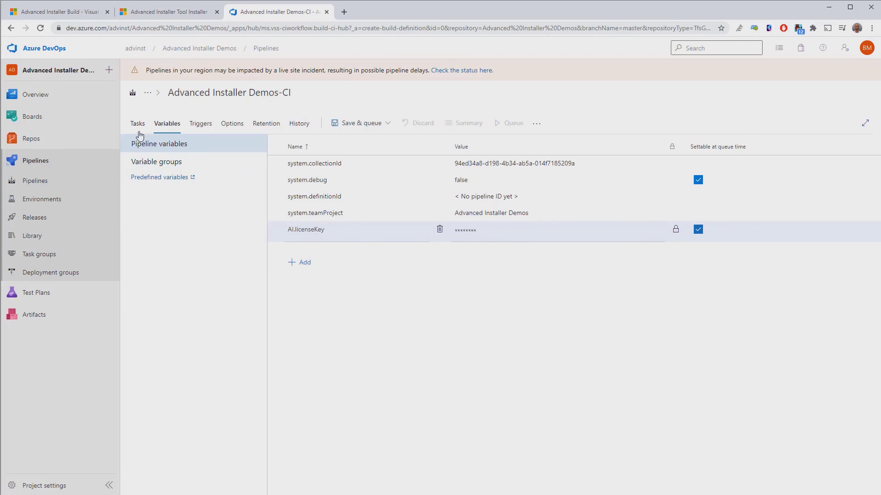
left_click(137, 123)
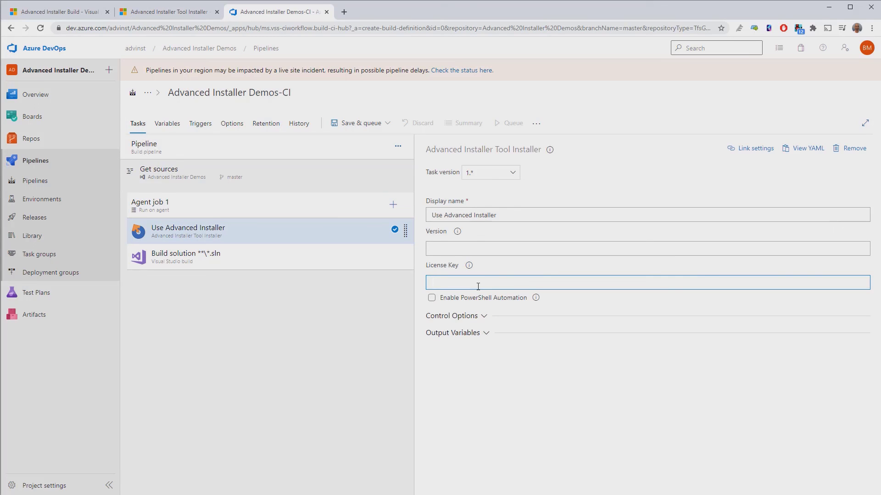
Enter $(AI.licenseKey) as the Use Advanced Installer task's License Key
type("$(AI.licenseKey)")
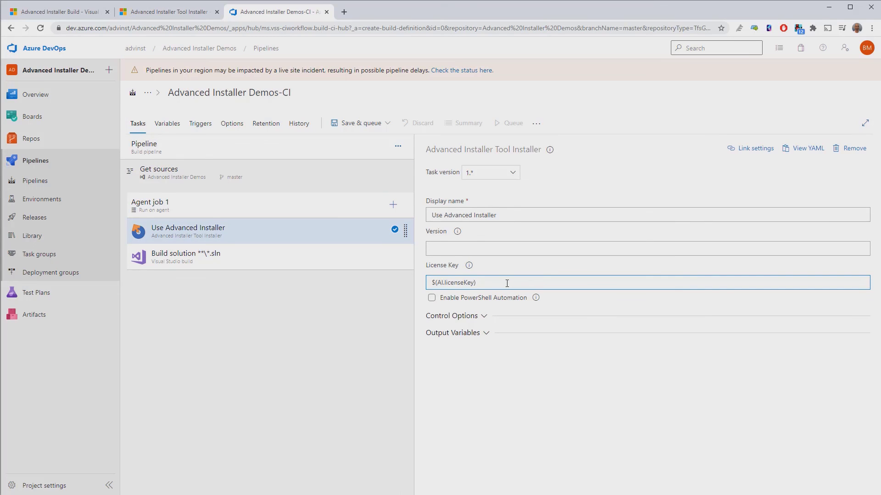
mouse_move(476, 262)
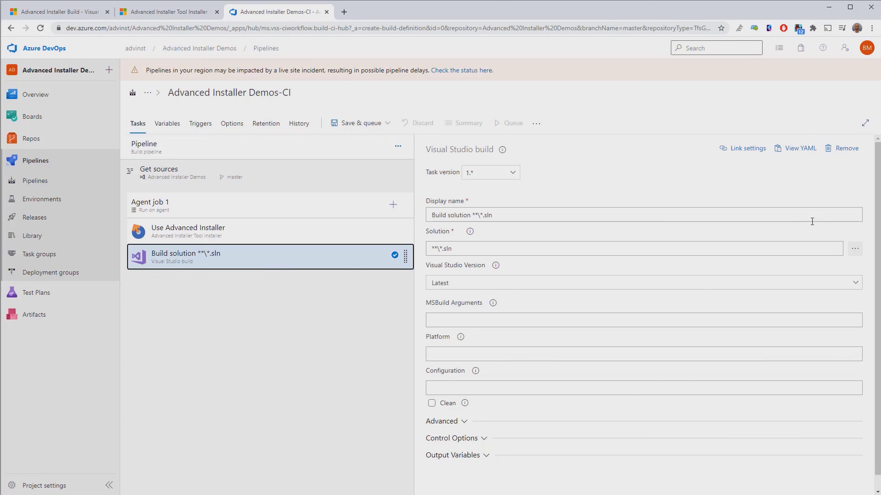
Target MSIX TroubleShooter.sln in the build task, then save and queue the pipeline
left_click(854, 248)
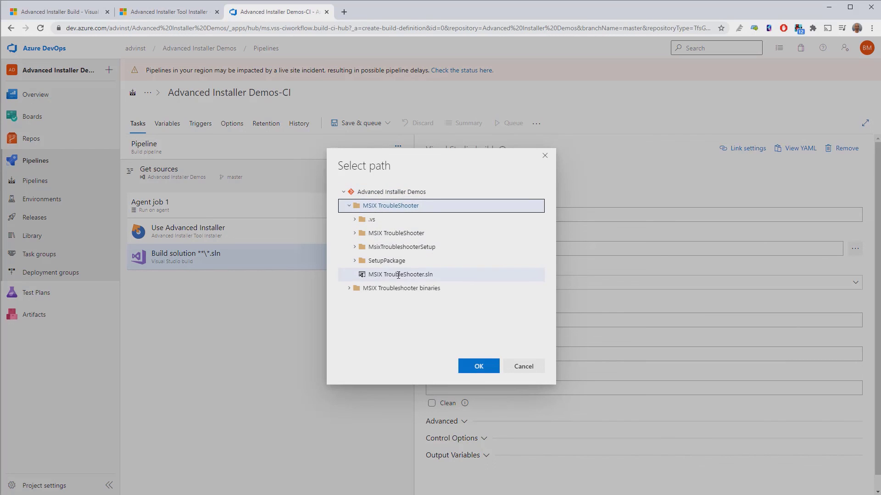
left_click(477, 366)
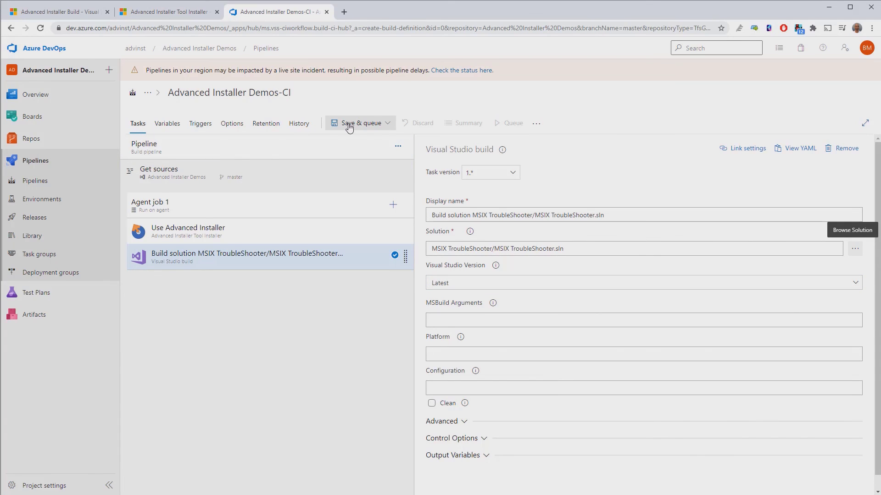
left_click(360, 123)
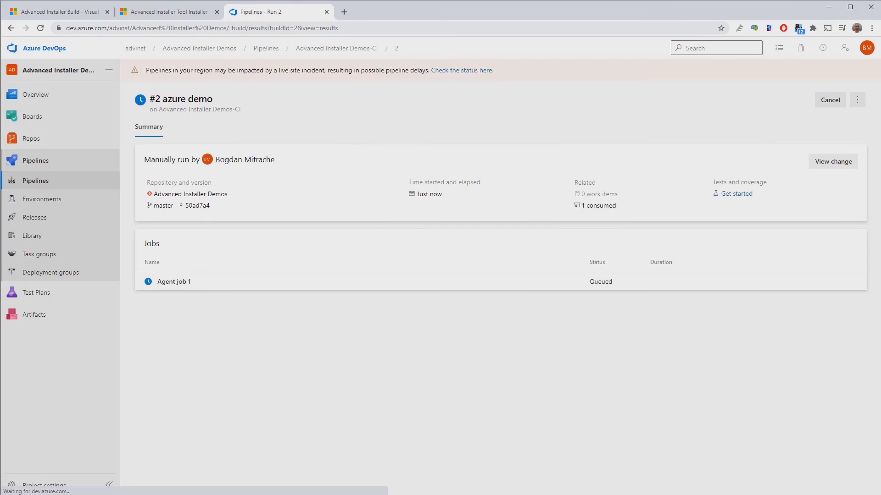